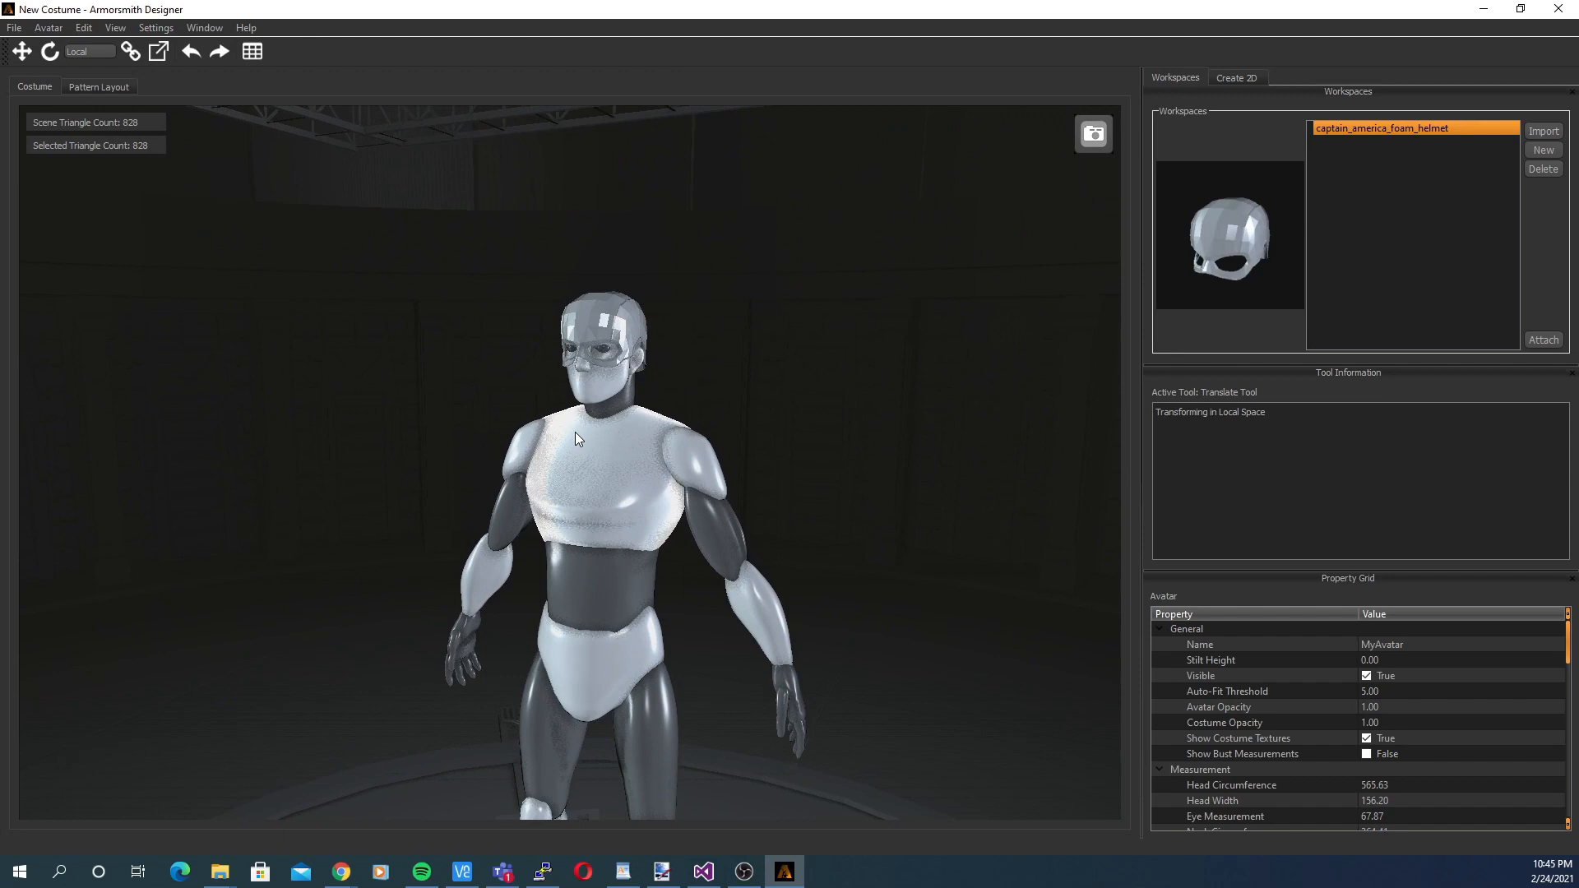
mouse_move(616, 457)
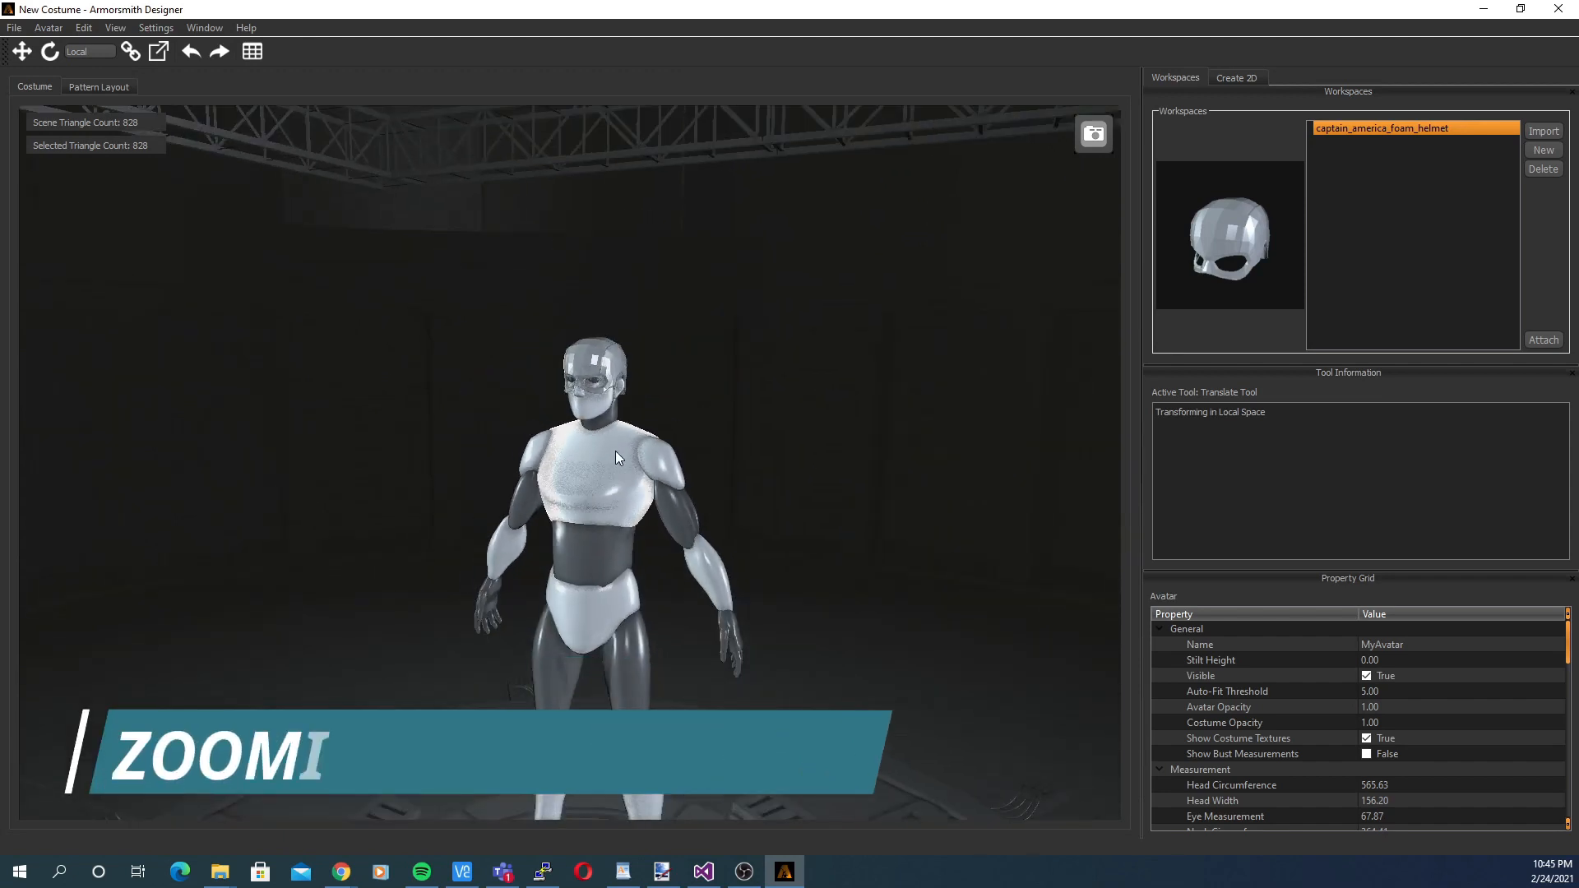
Zoom around the avatar, view the helmet's flattened pattern layout, then return to the full costume
scroll(up, 3)
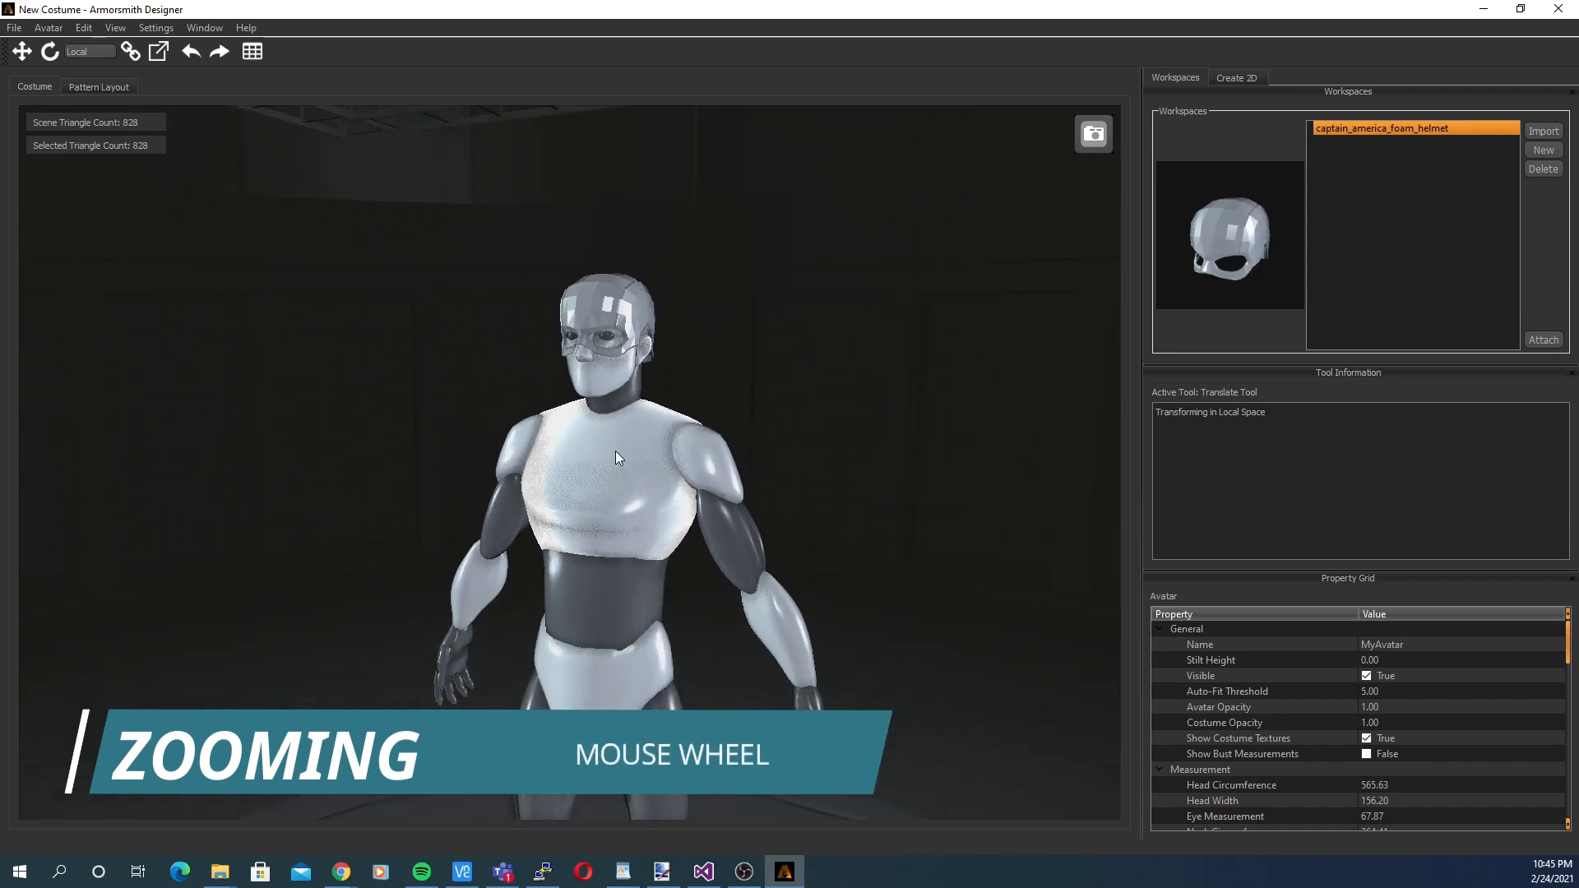
scroll(up, 3)
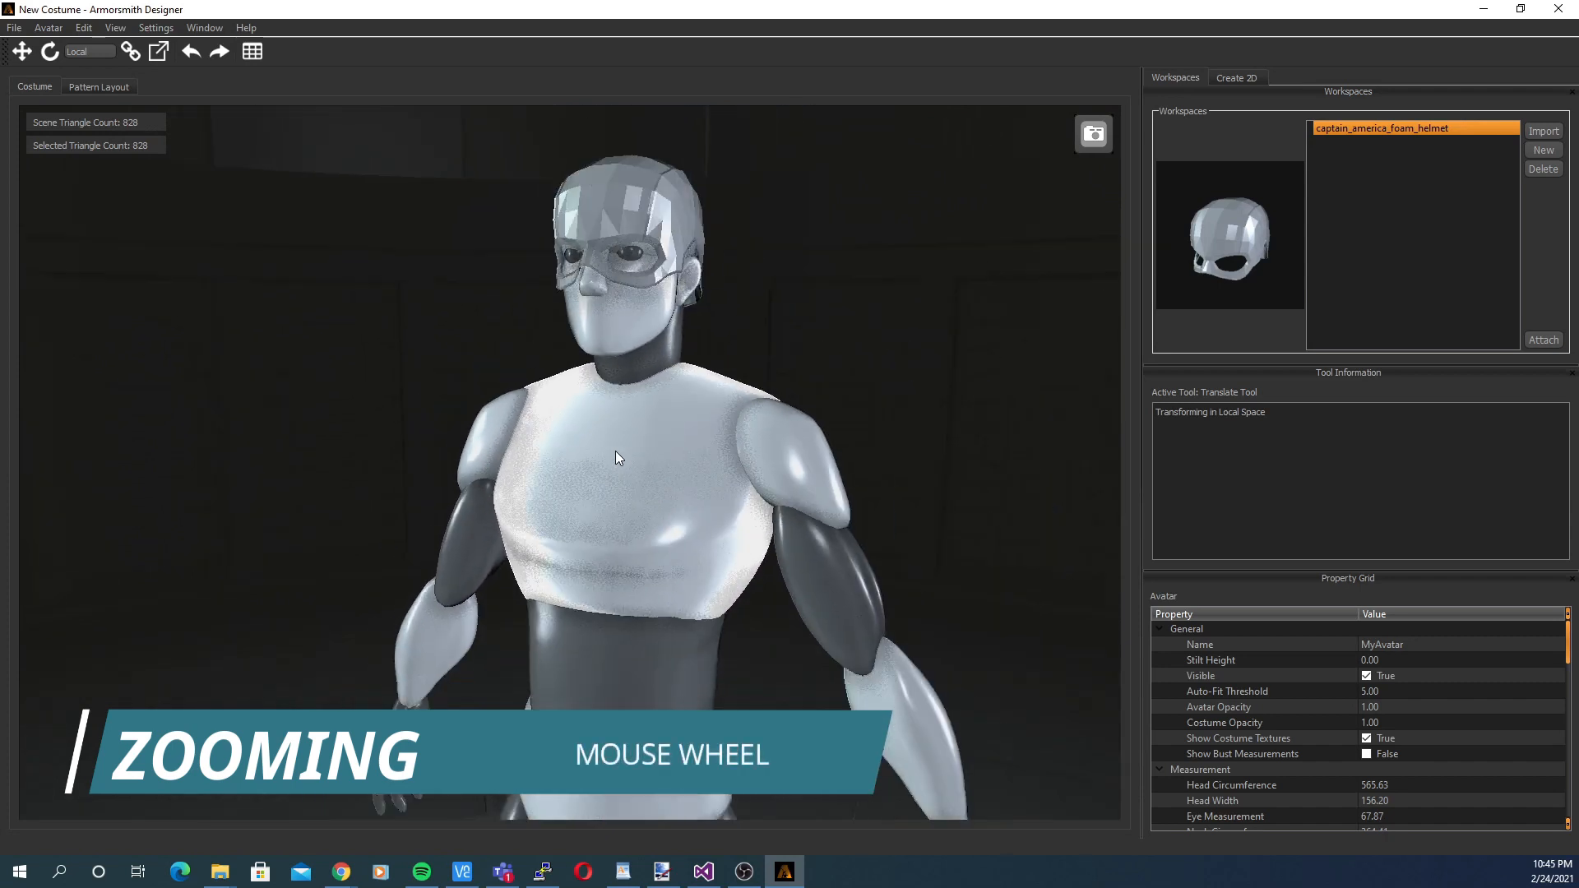
scroll(down, 3)
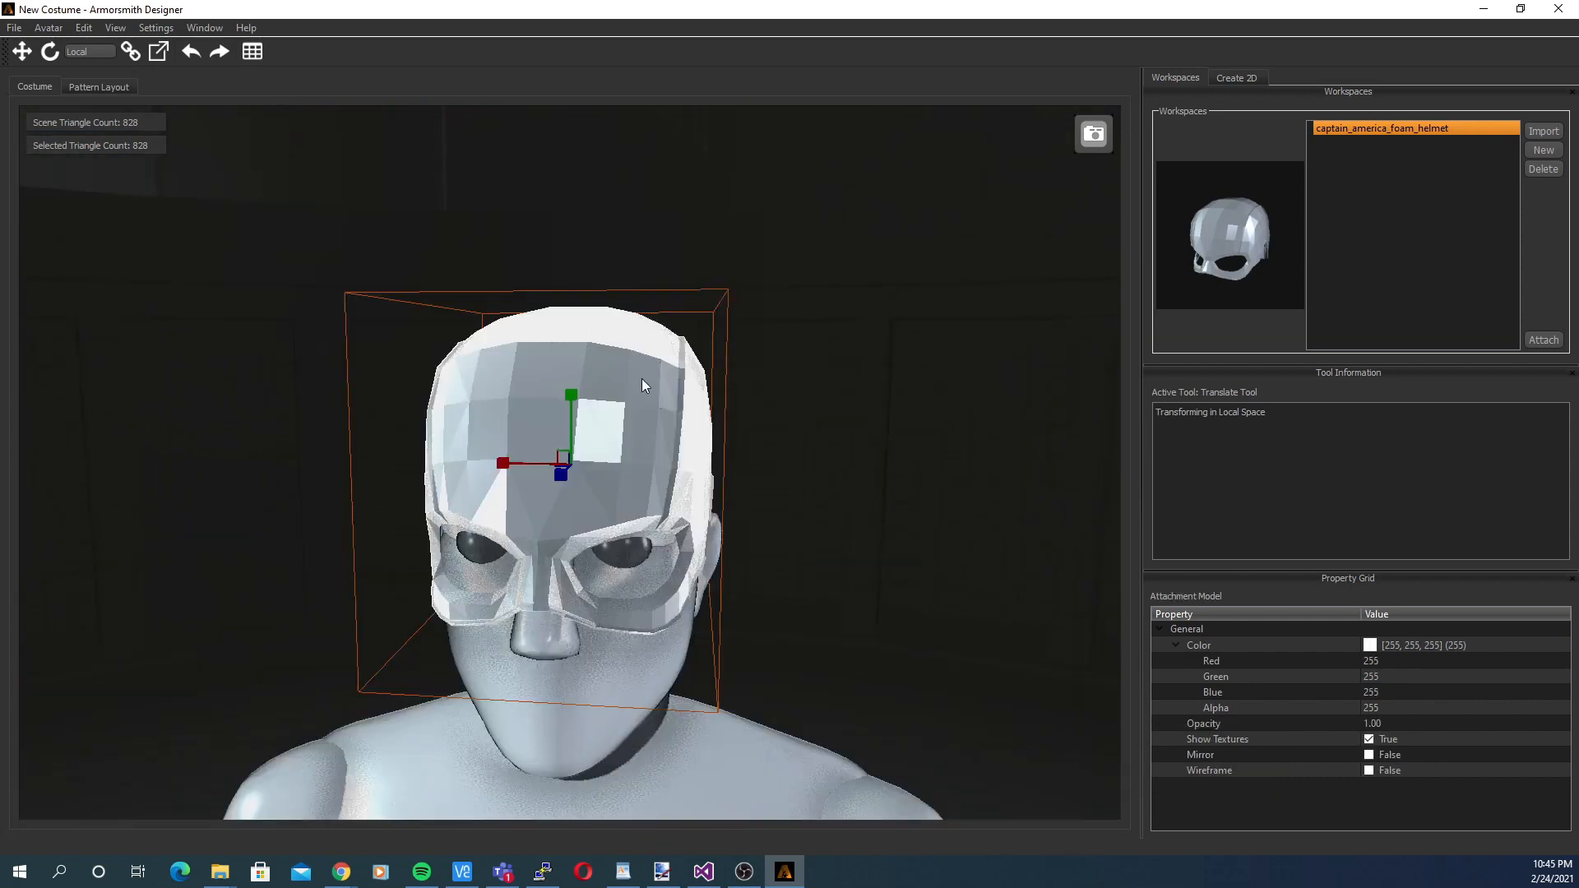
scroll(down, 3)
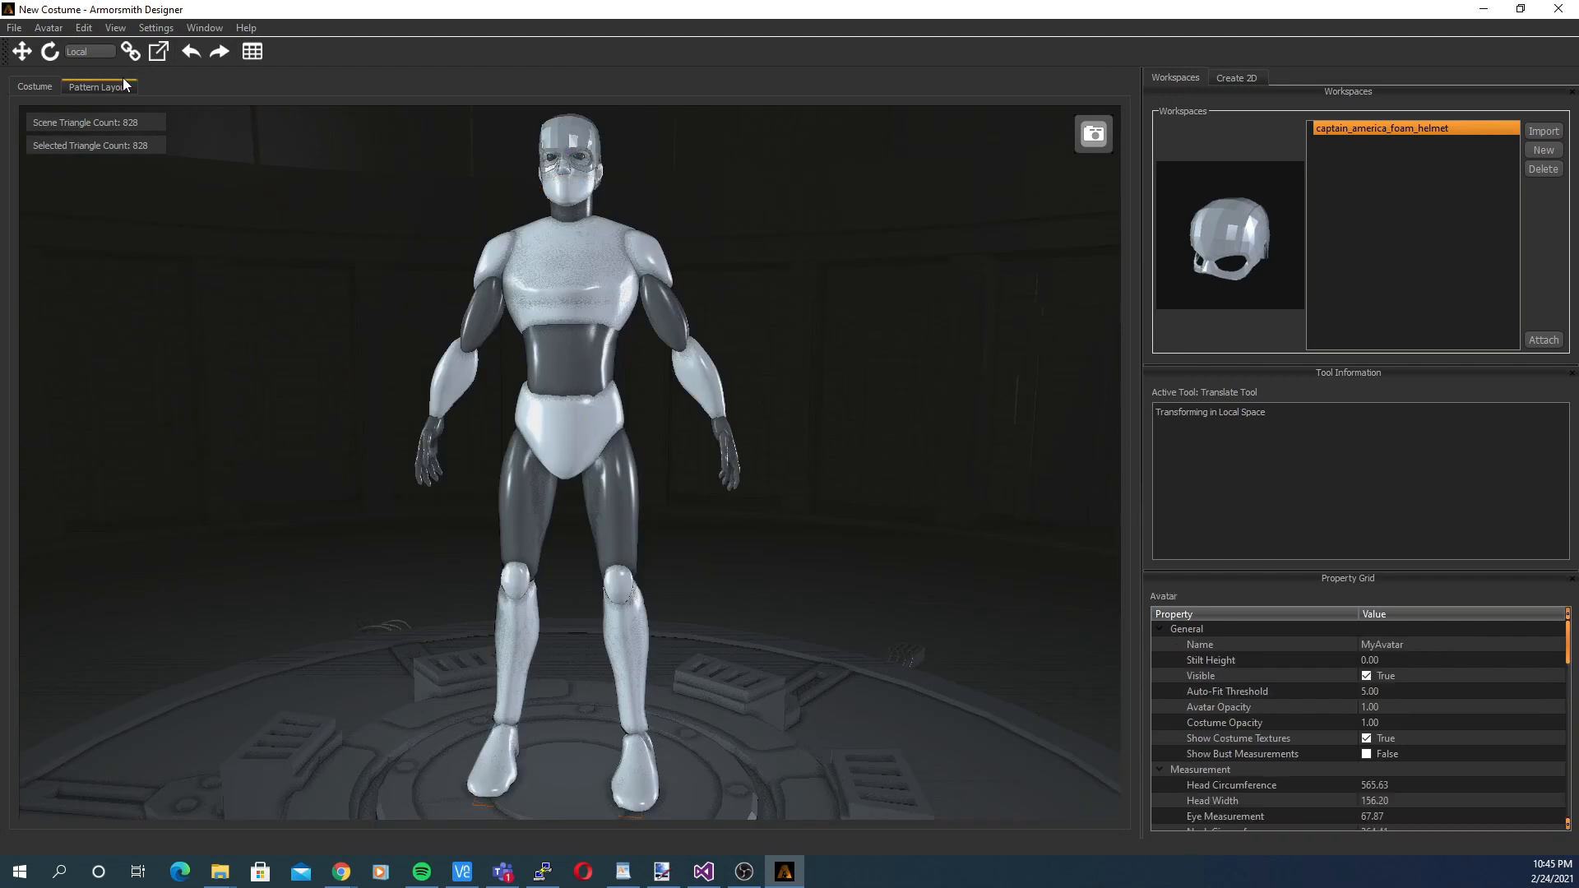
click(98, 86)
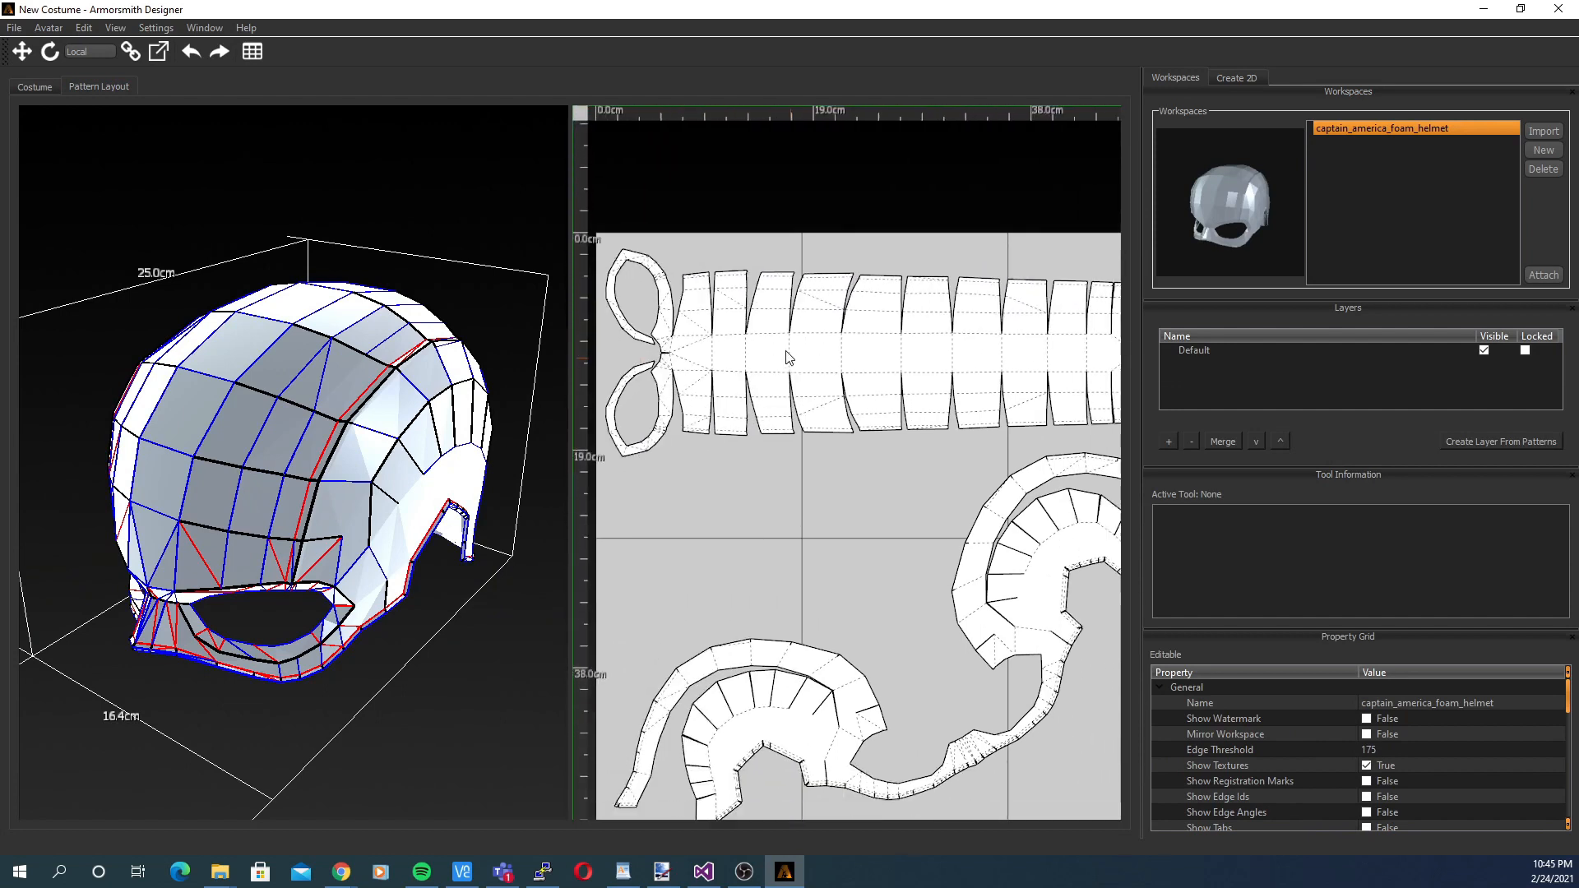
scroll(up, 3)
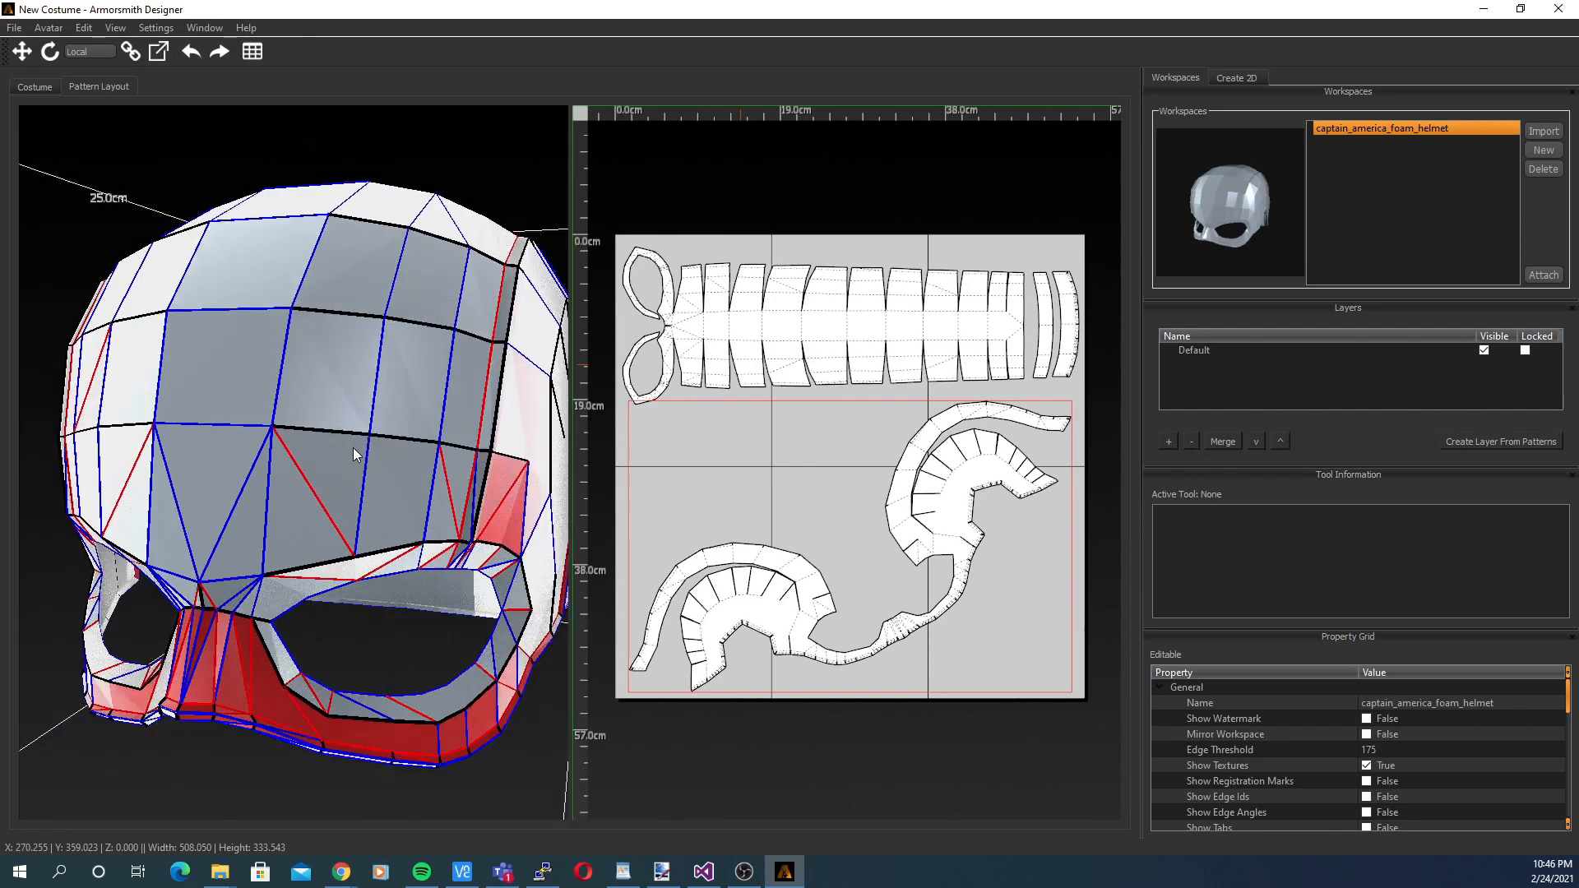
click(33, 86)
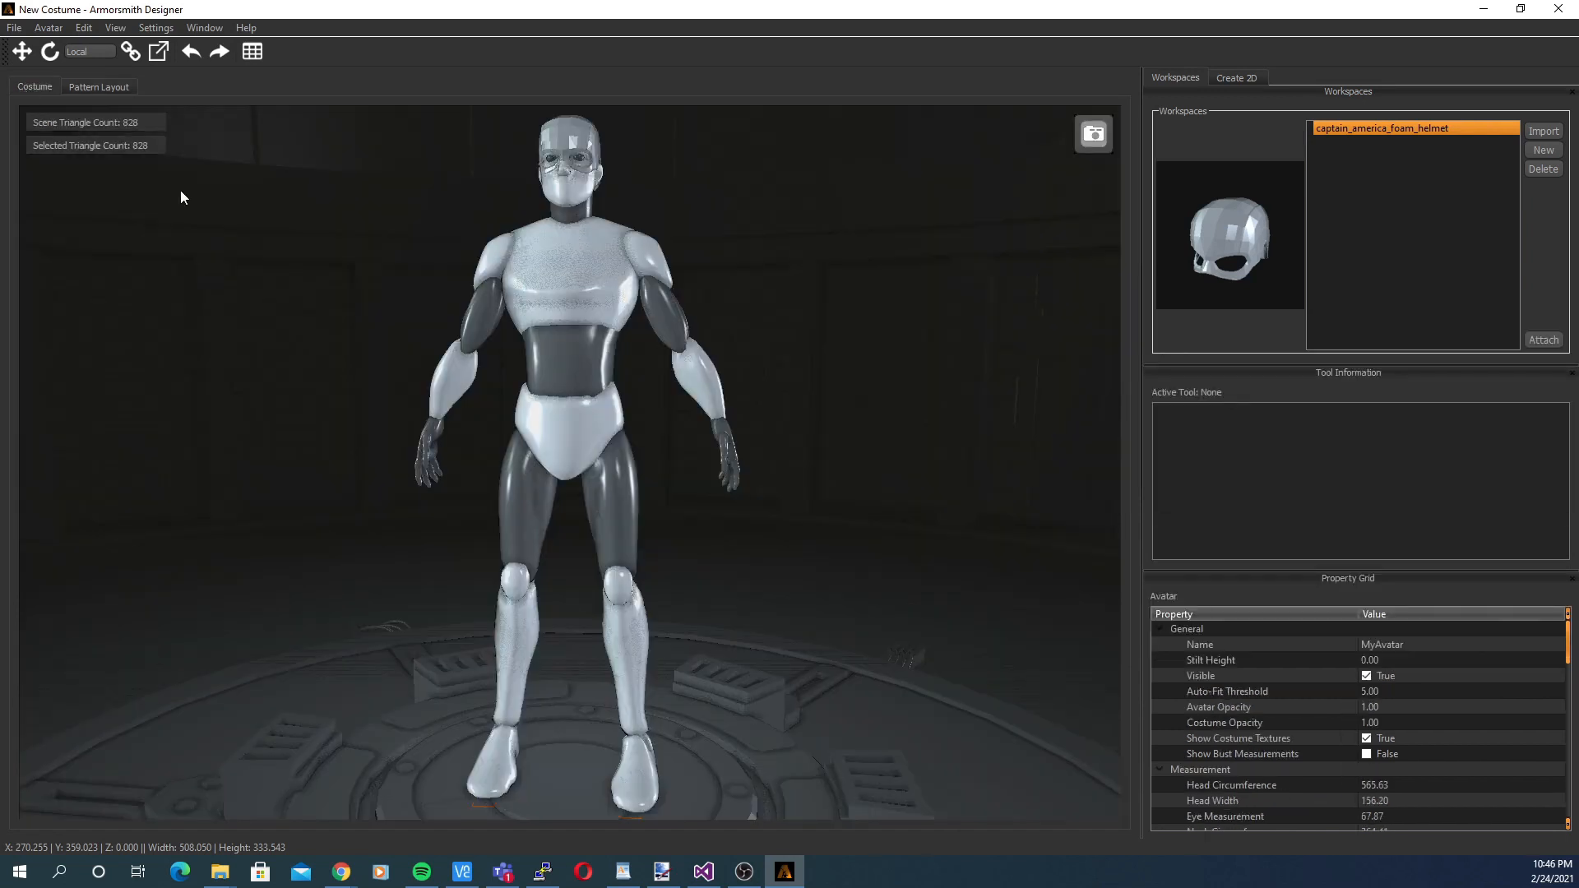
View the avatar from the side camera preset
click(115, 27)
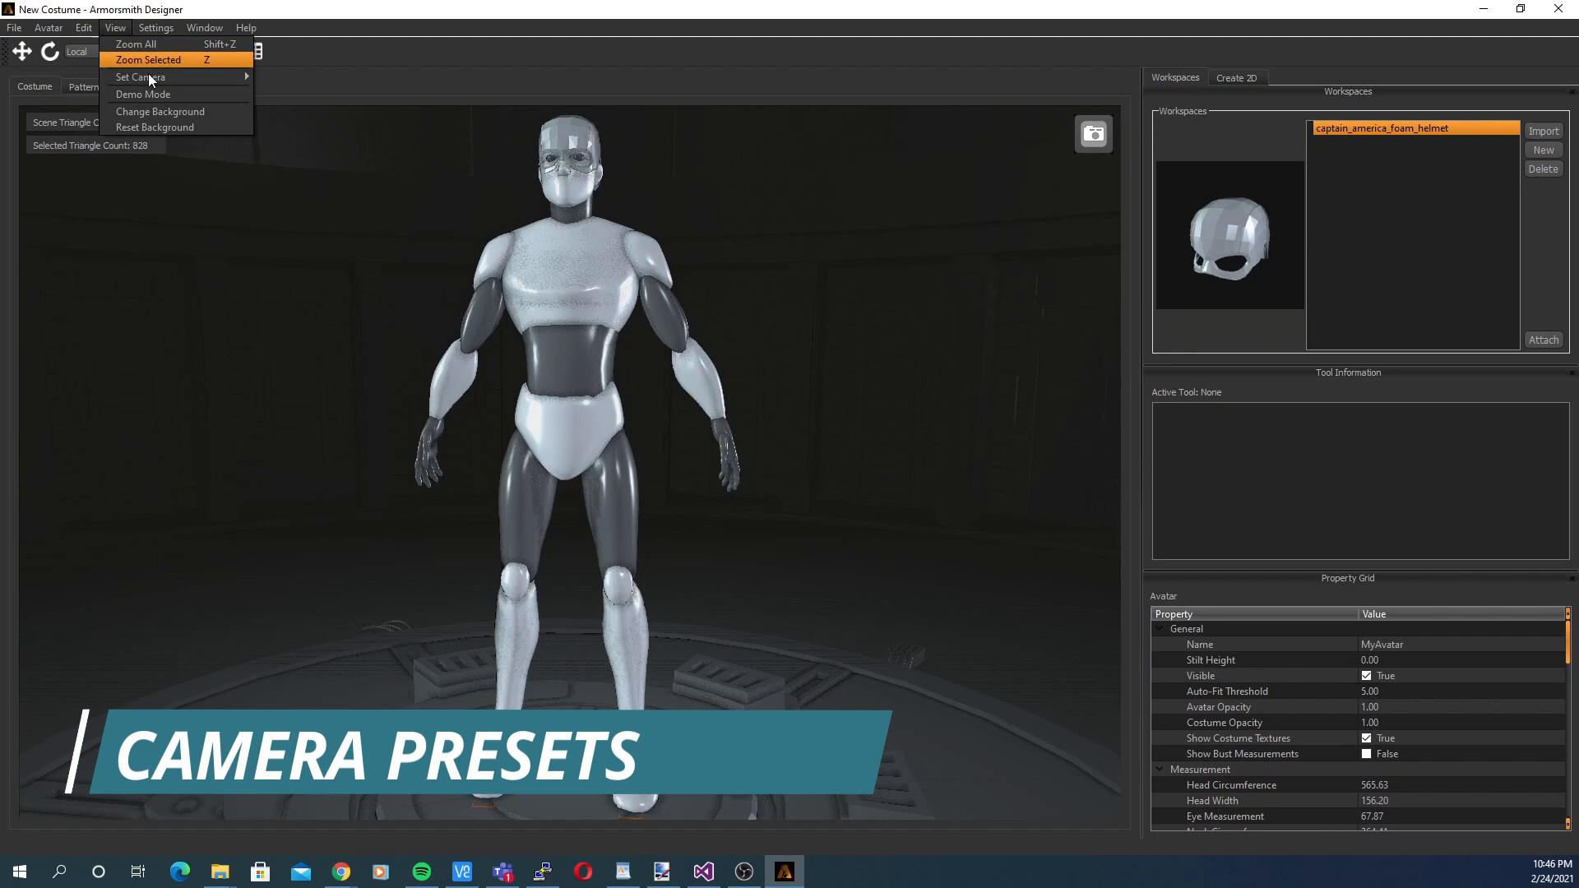
click(147, 59)
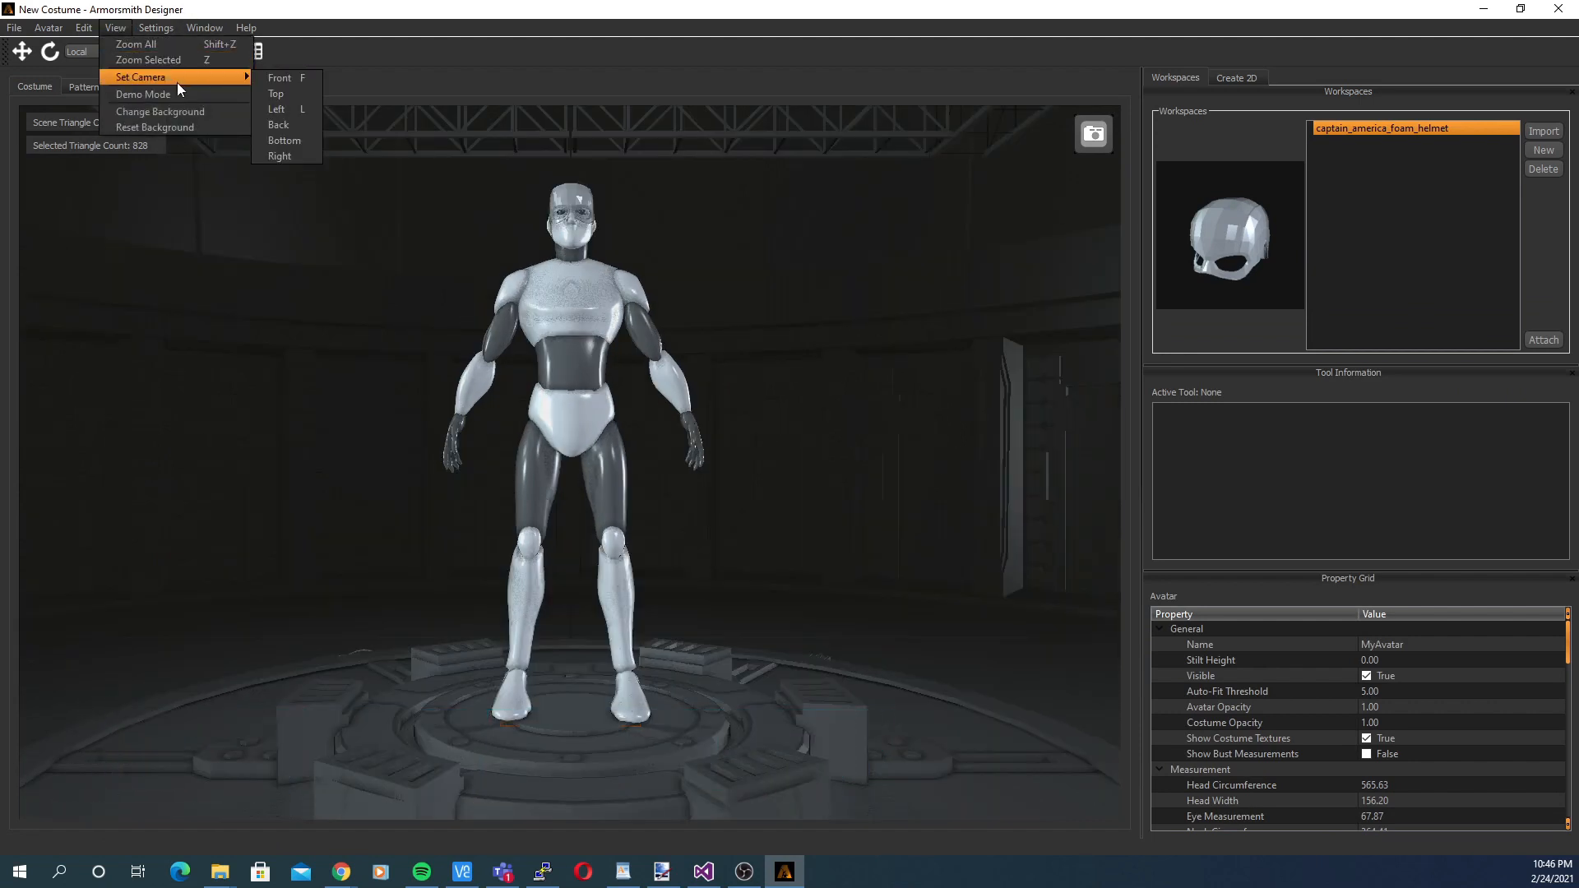
click(277, 108)
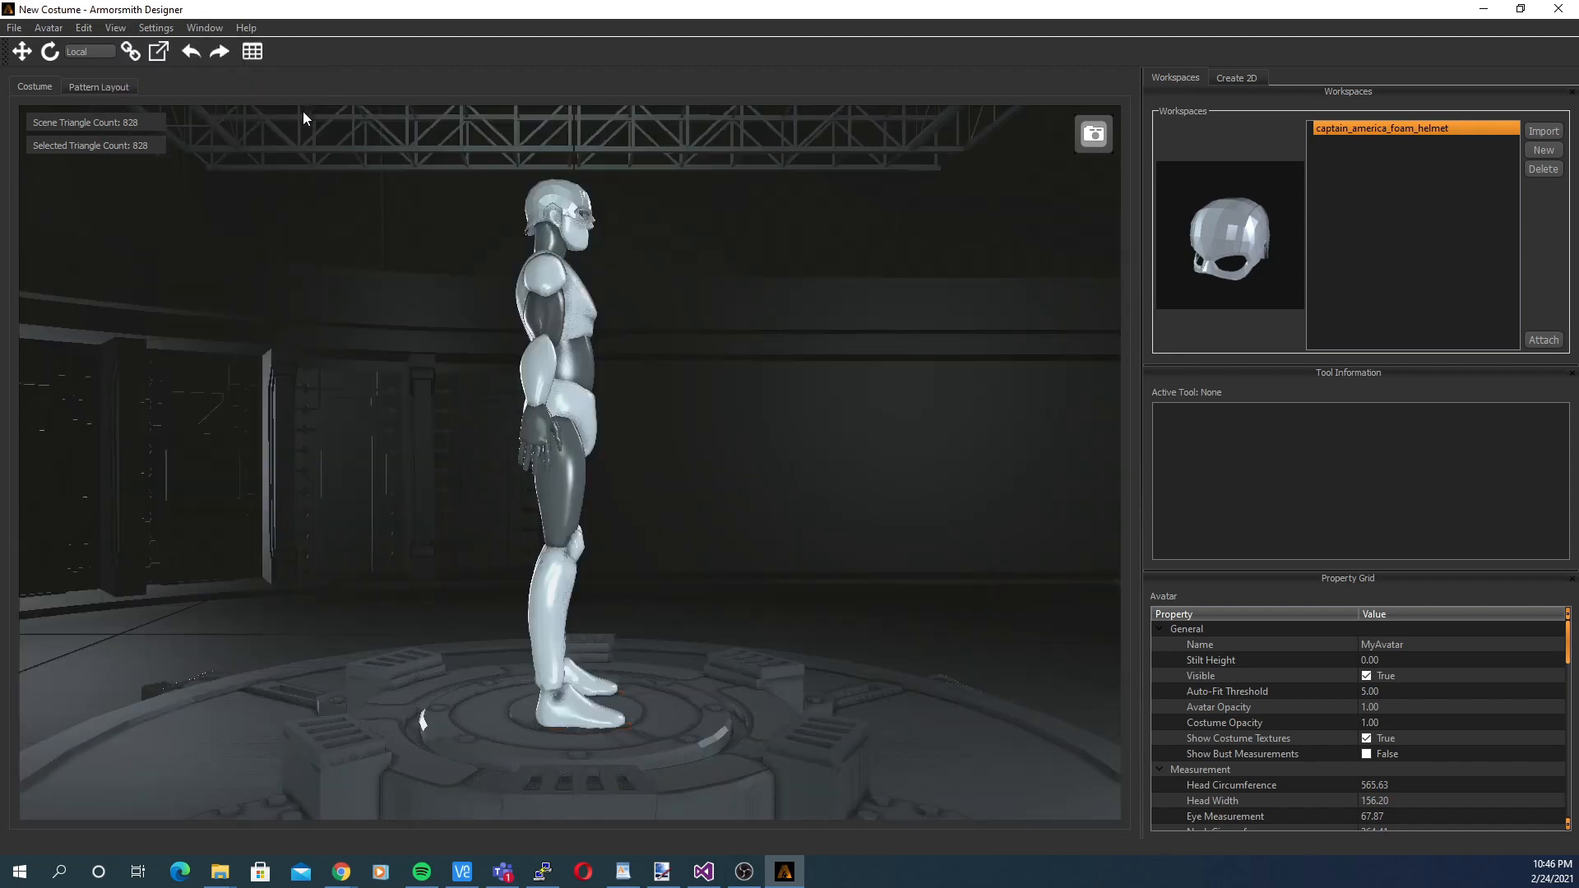
click(116, 27)
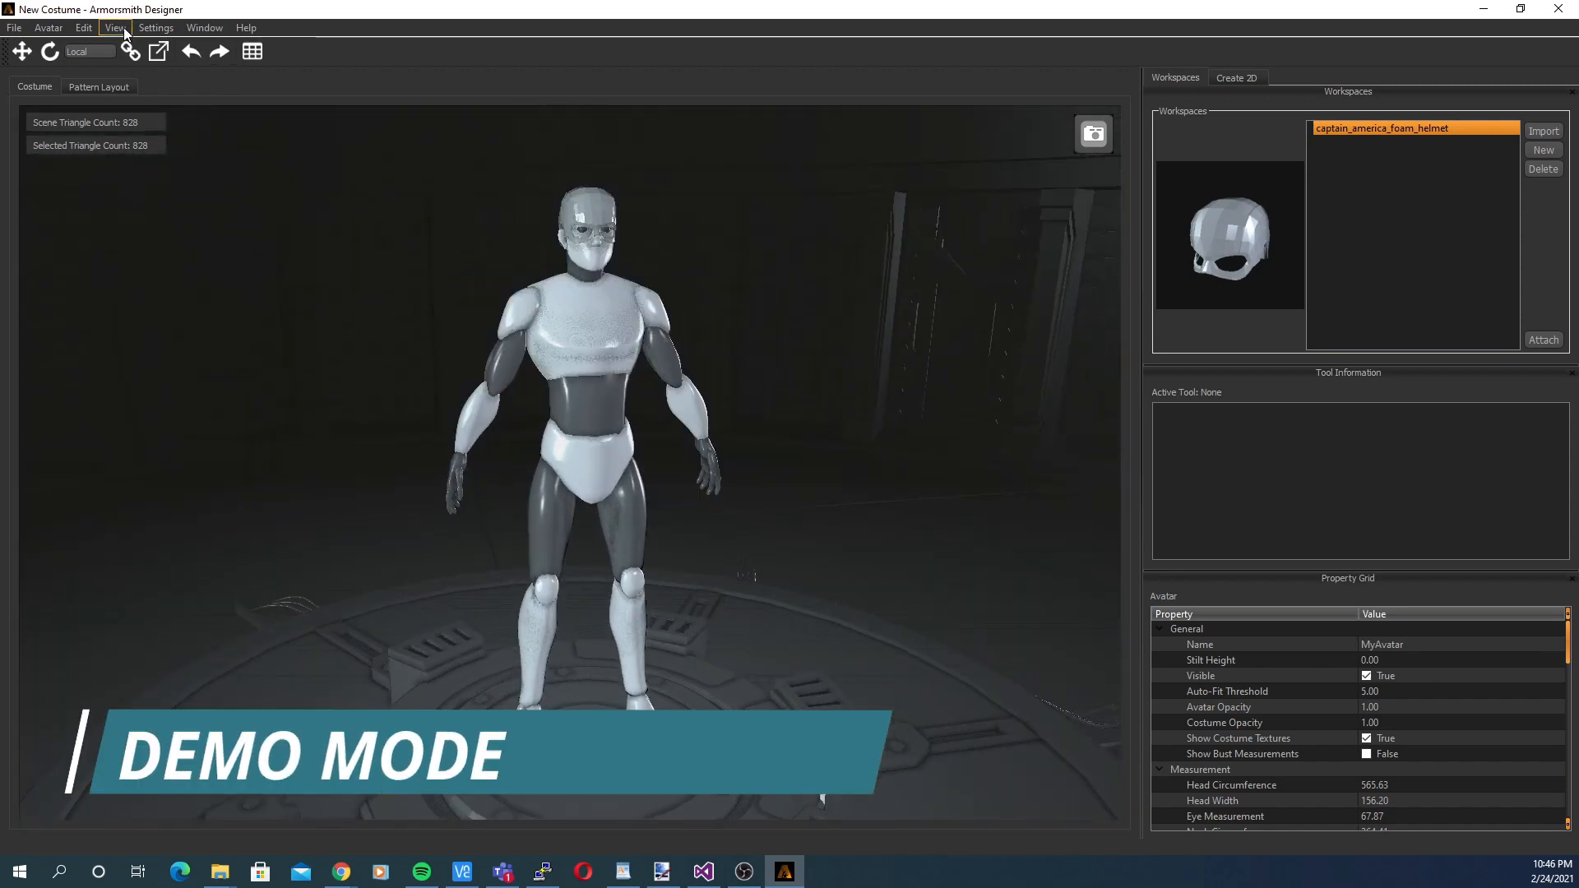
Start demo mode so the avatar spins against a solid green backdrop
click(115, 28)
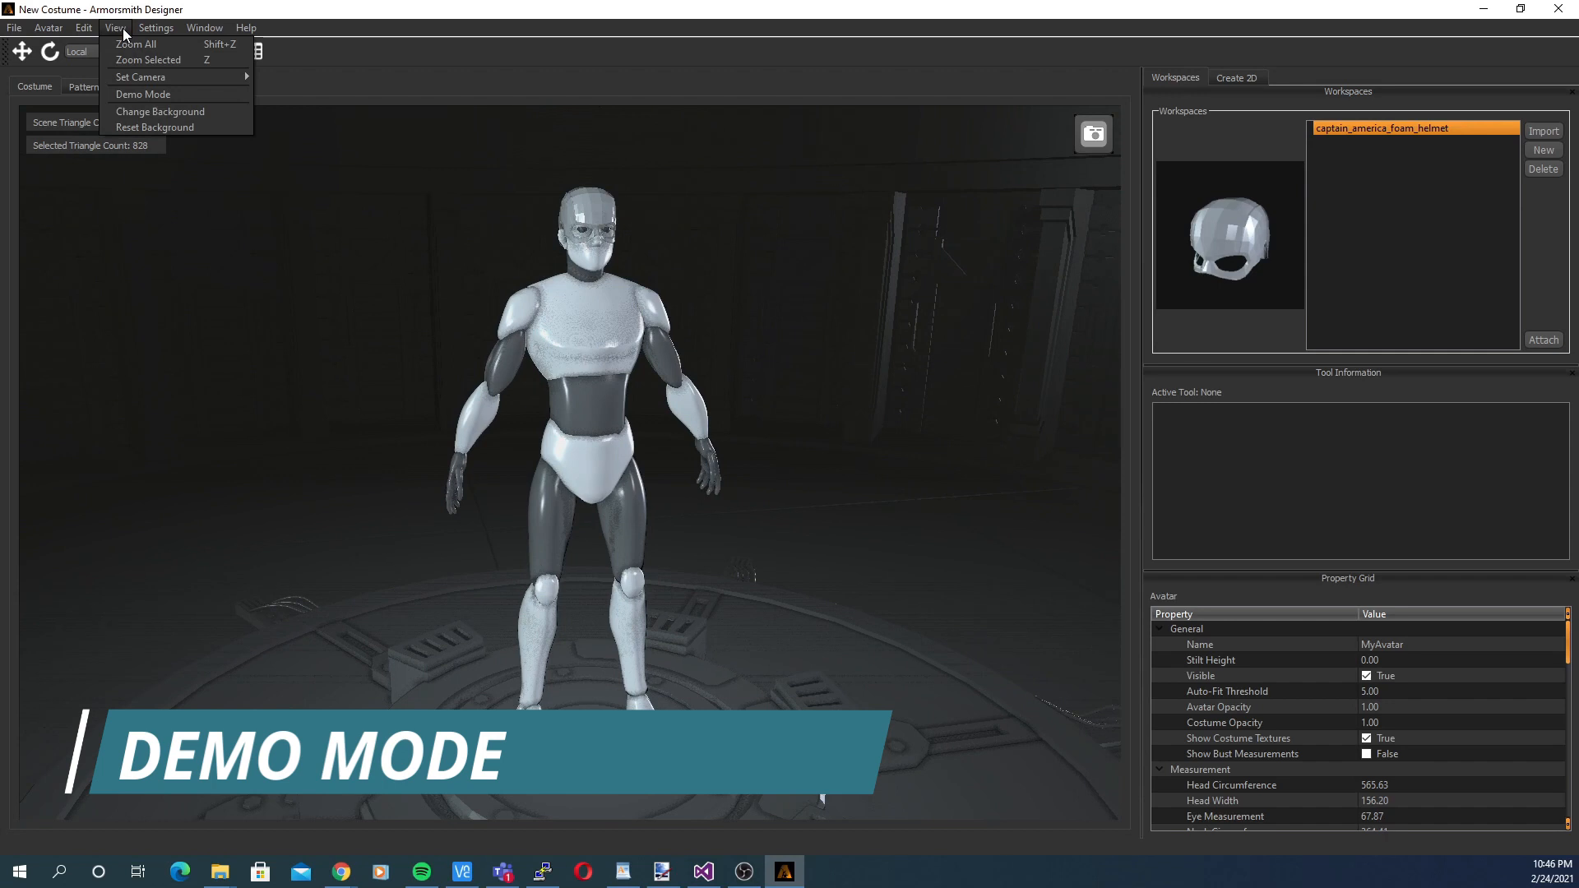
click(143, 94)
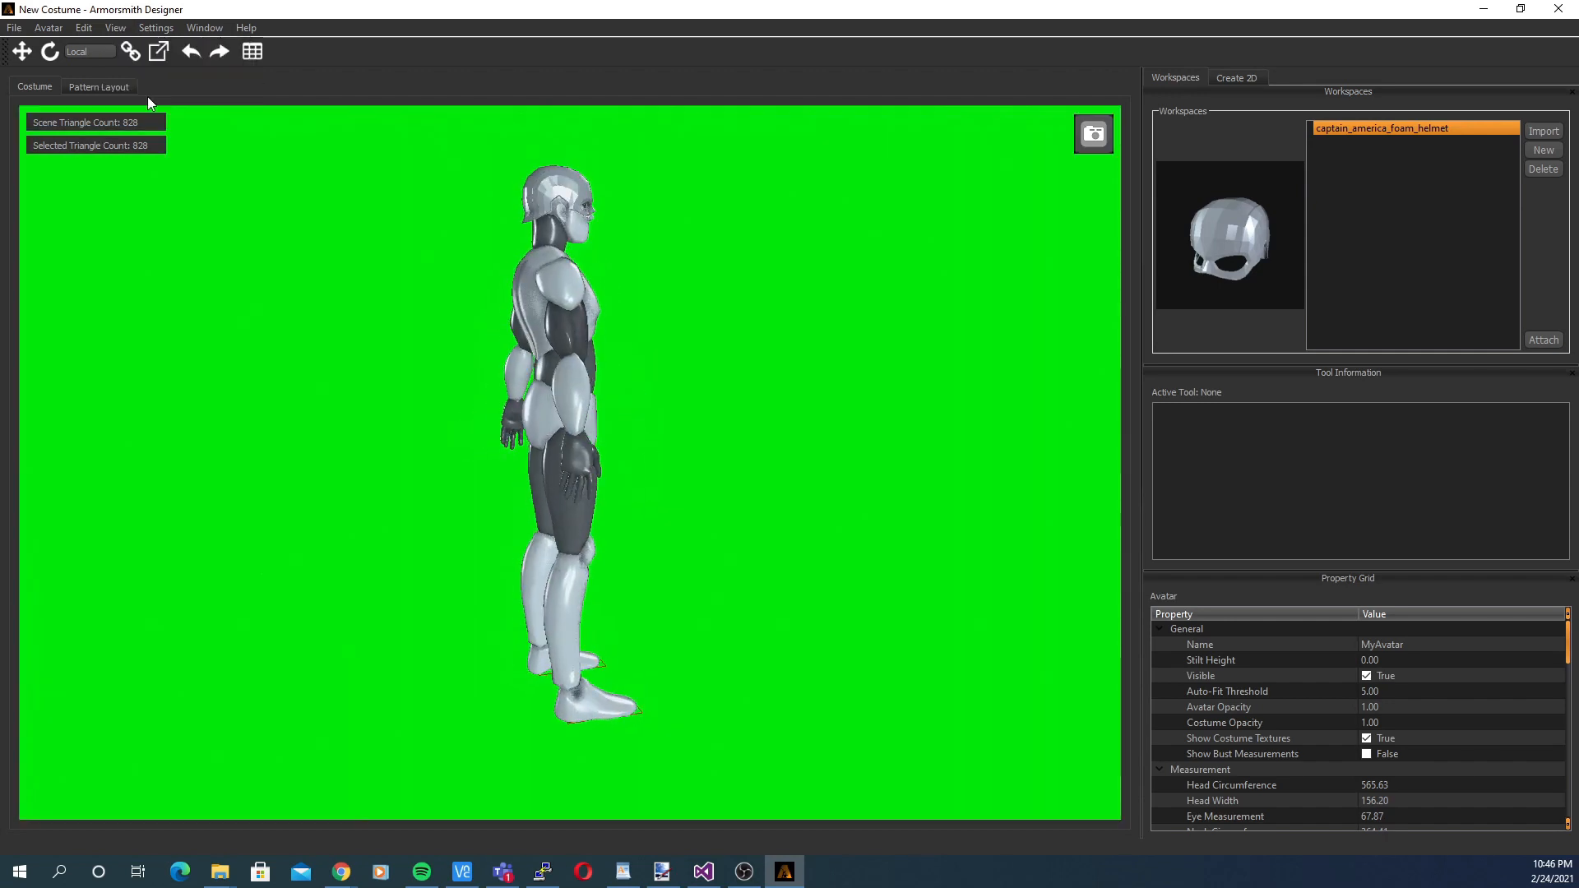
drag(548, 403, 559, 403)
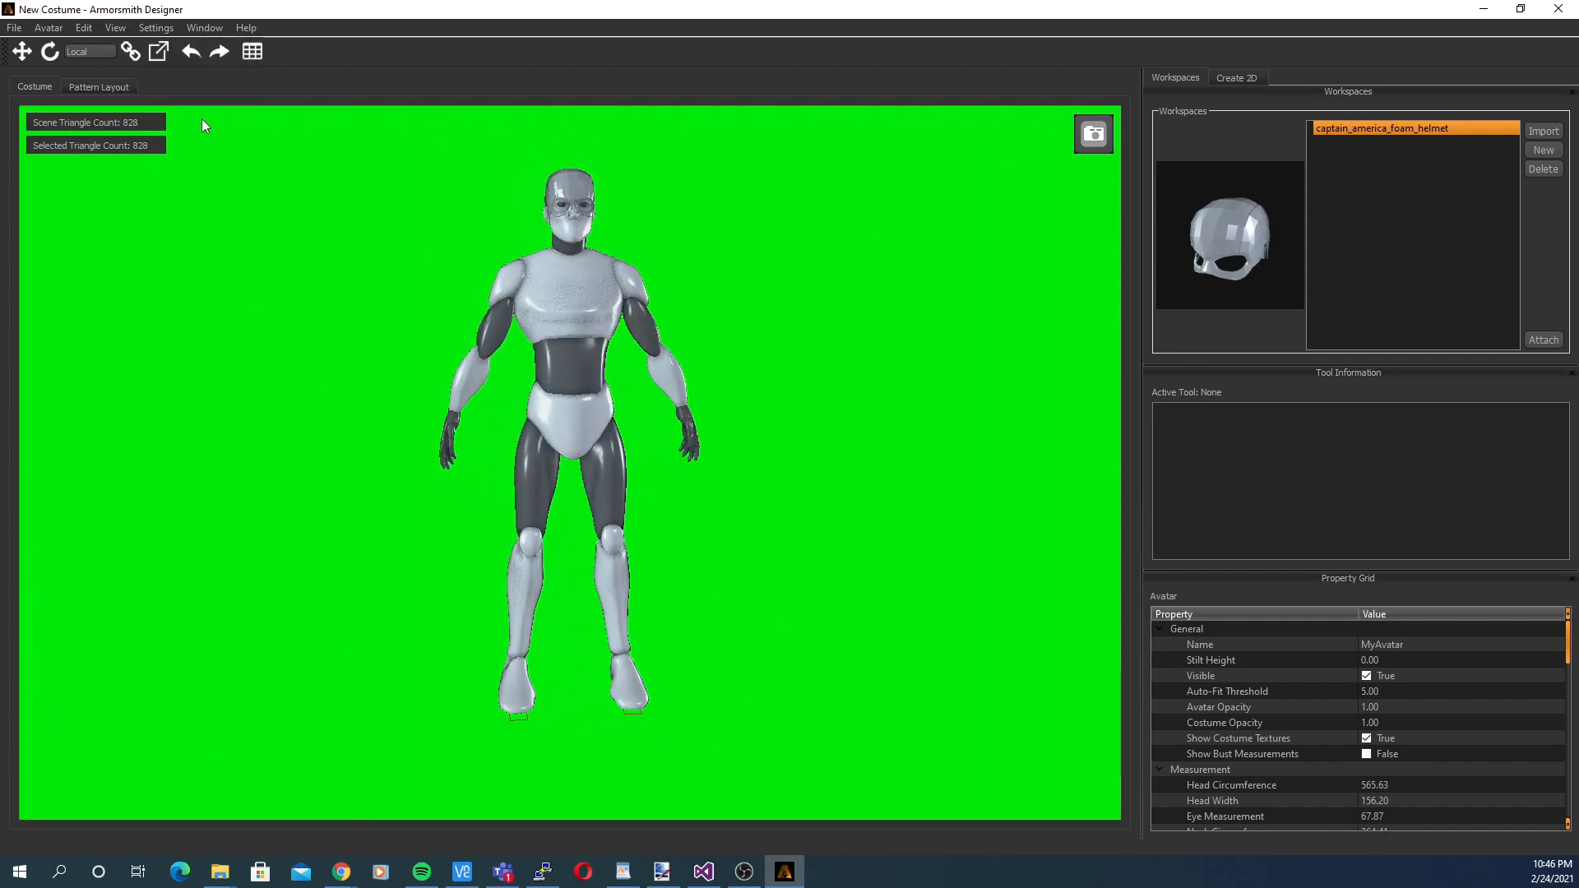
click(156, 27)
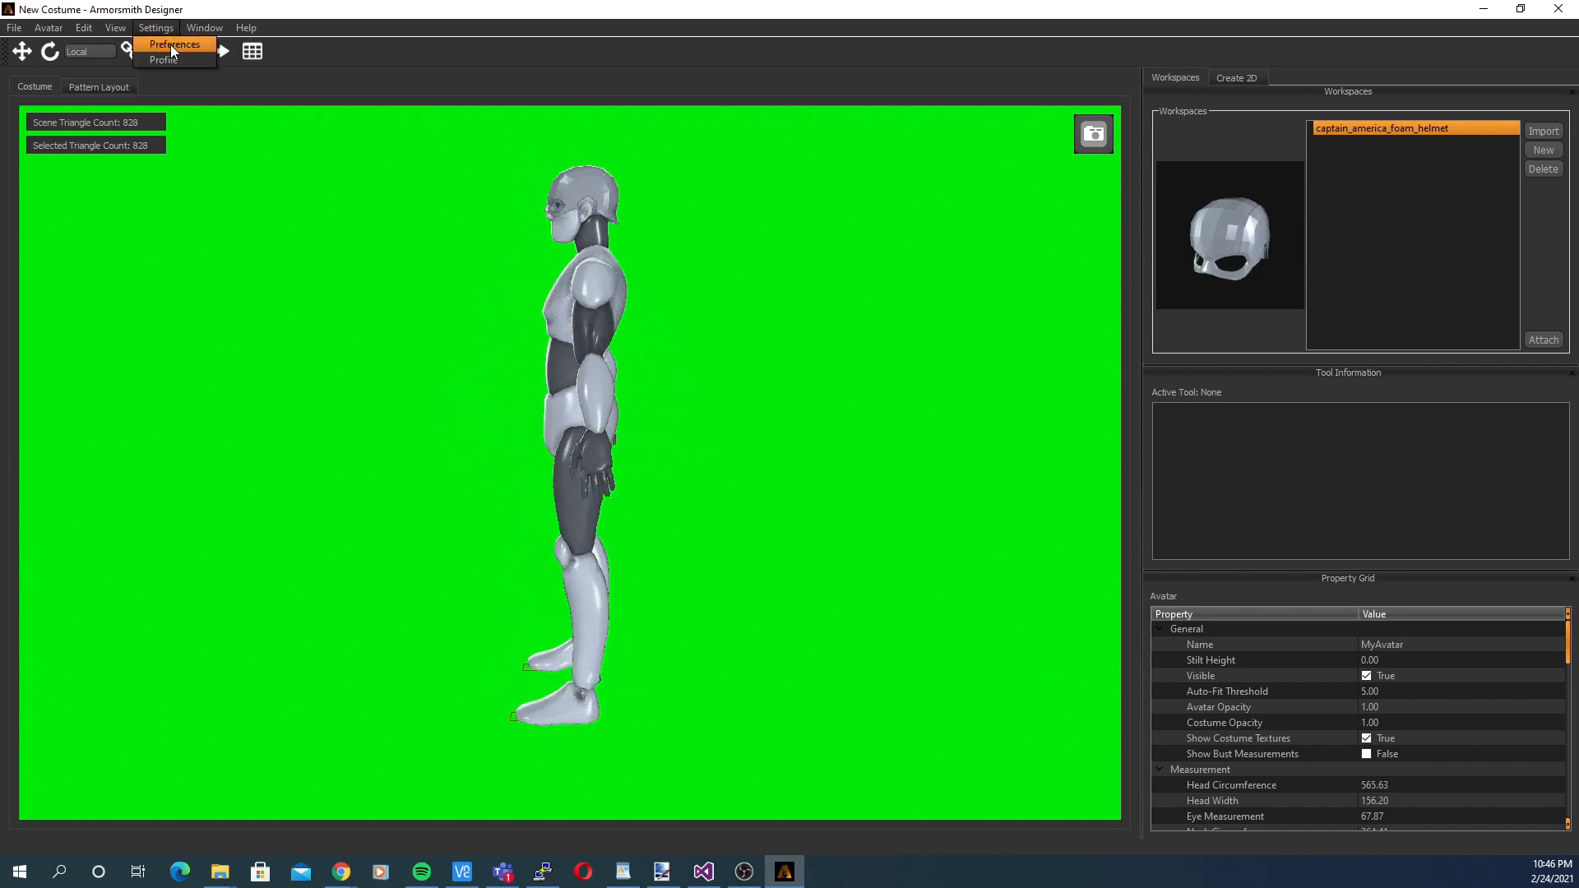
In Preferences, set demo spin speed to 0.25 and a dark red colour key, then confirm
click(175, 44)
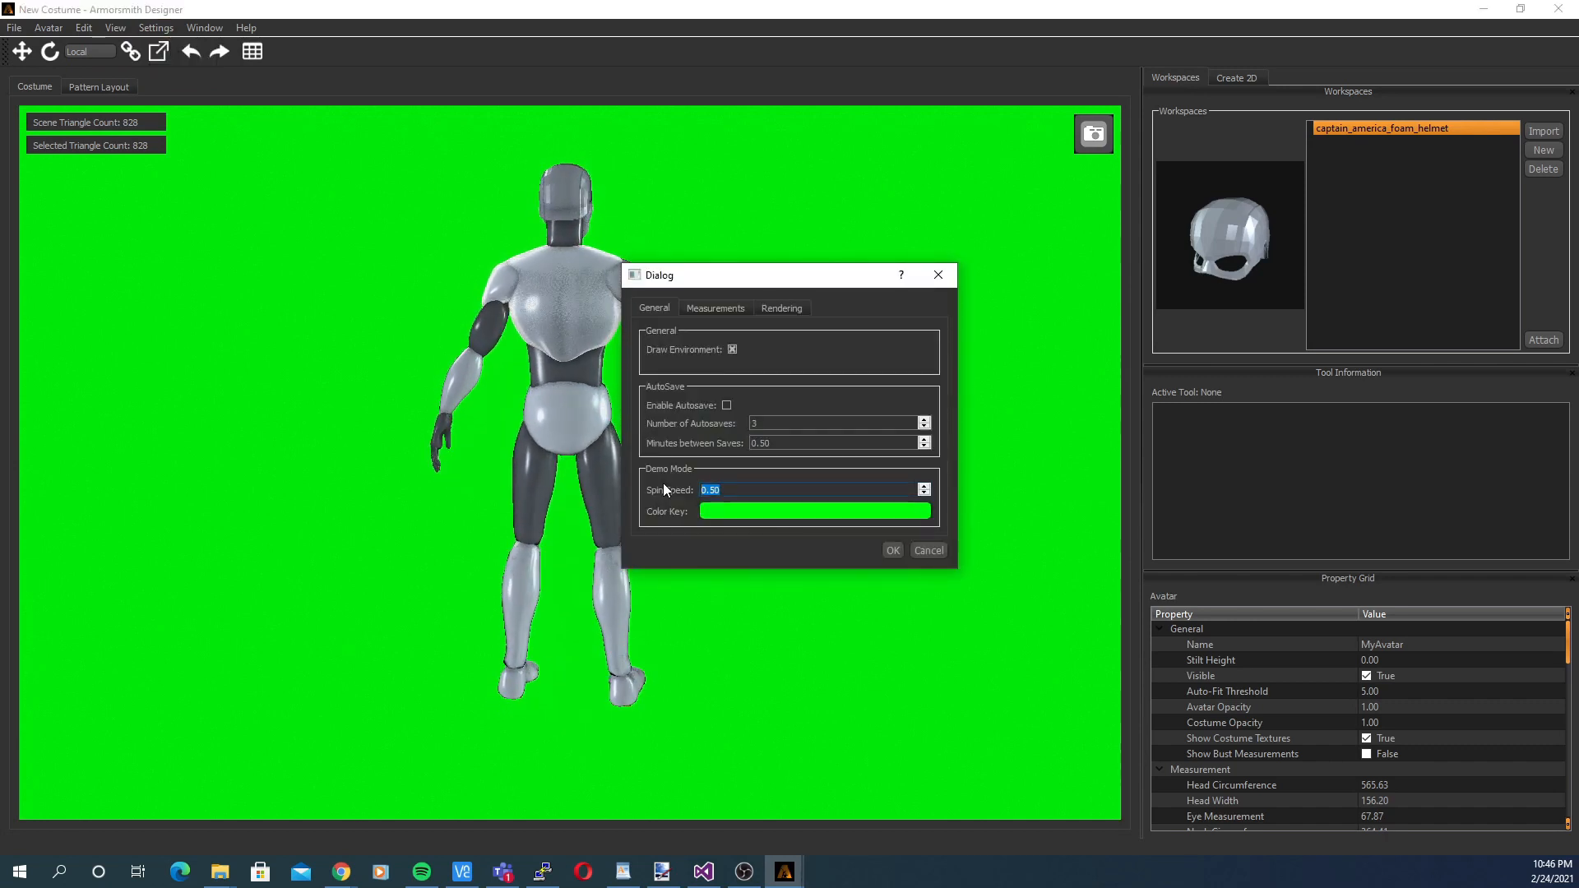
click(923, 493)
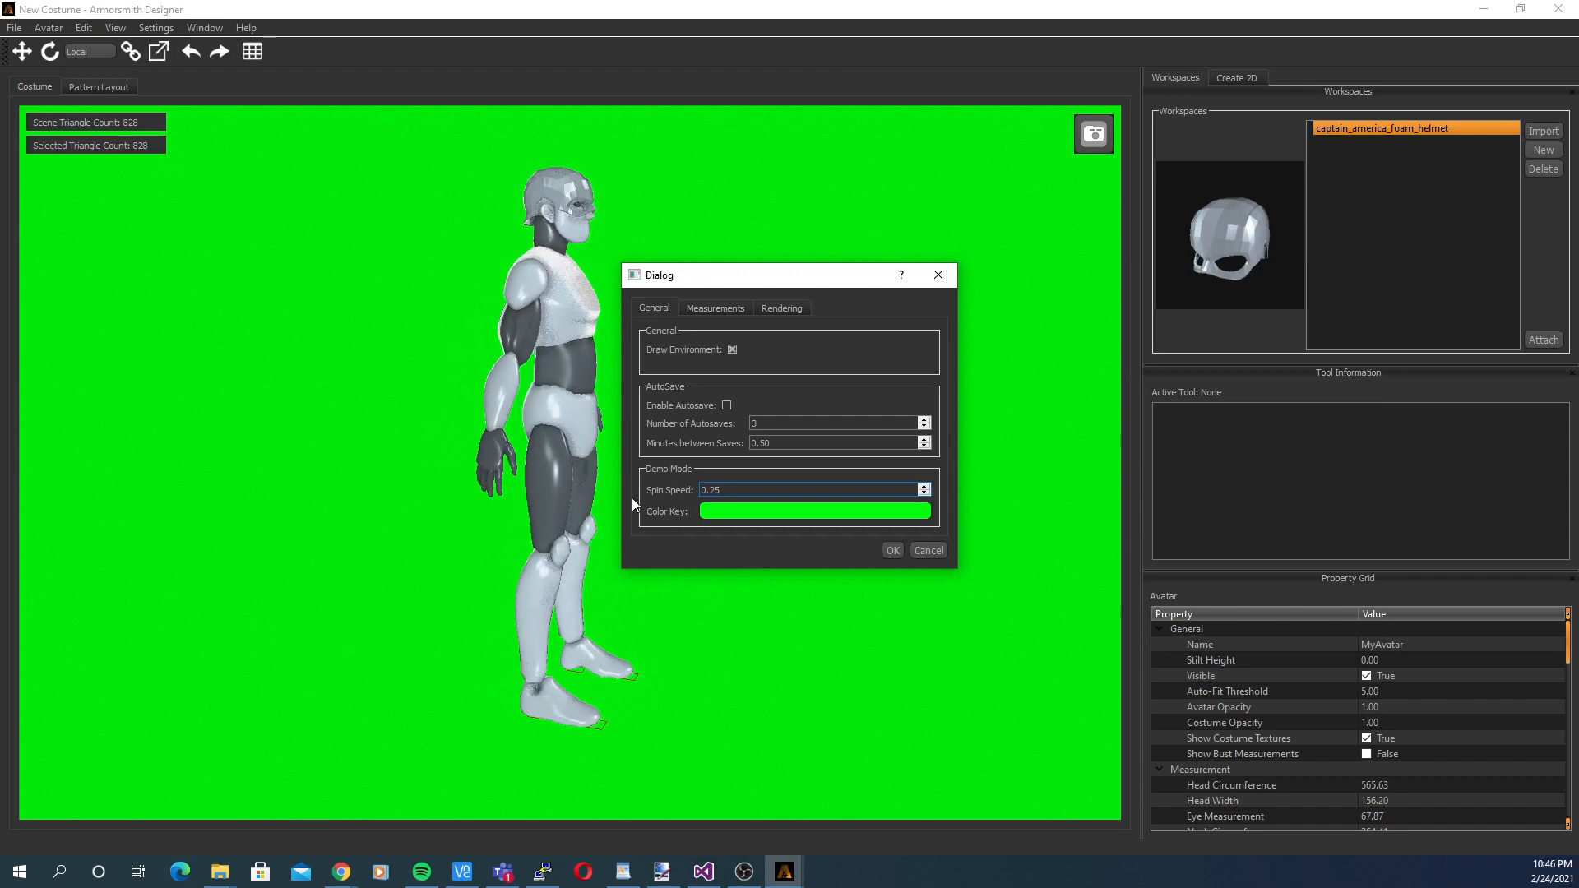
click(813, 510)
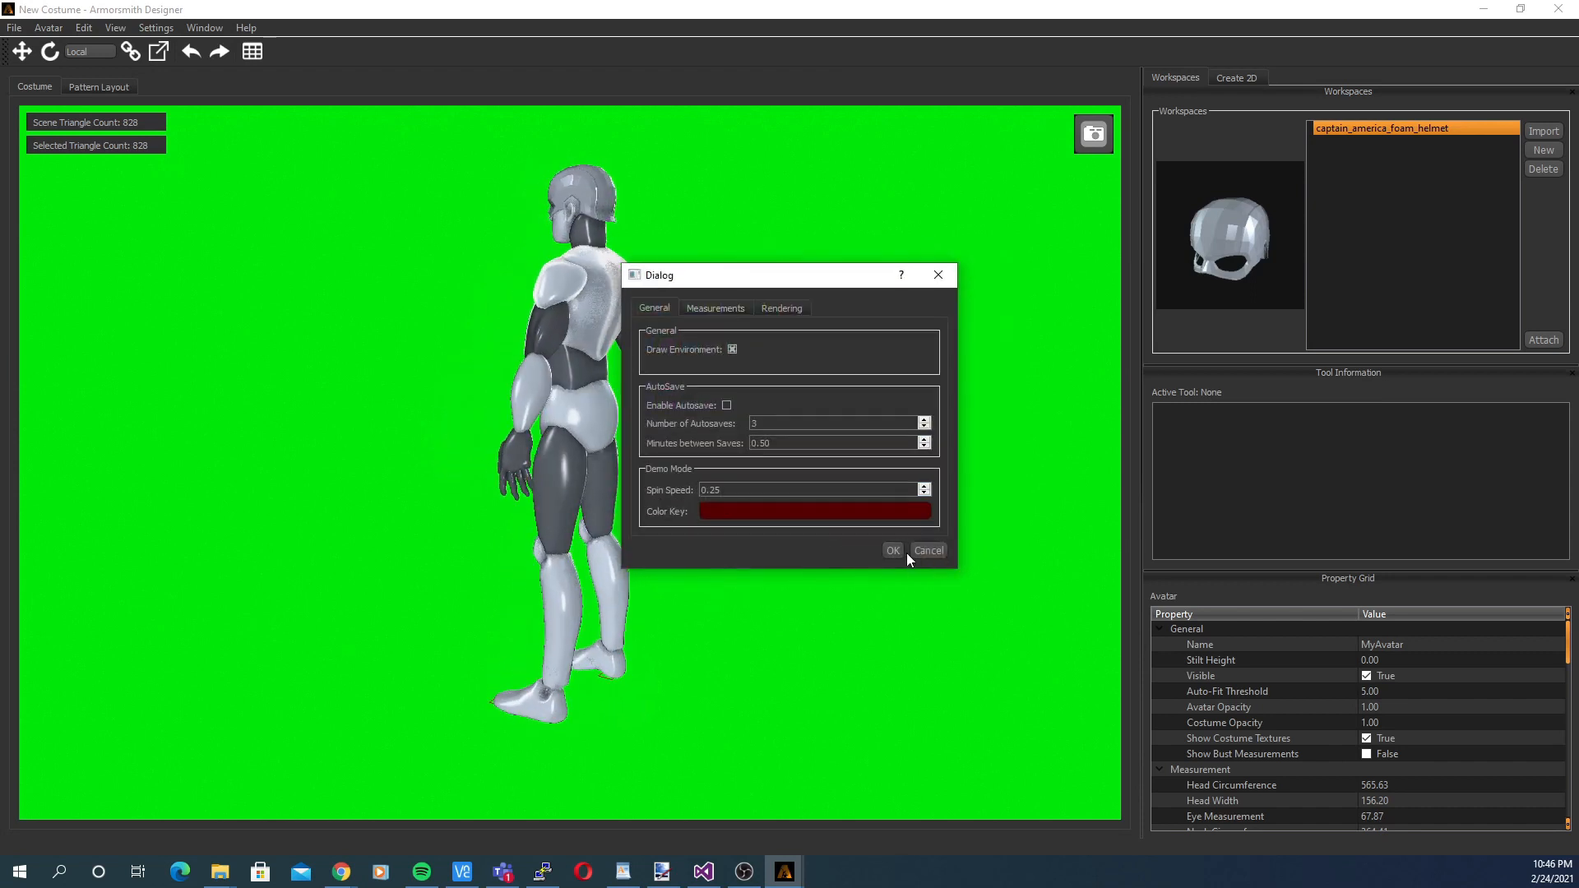
click(890, 551)
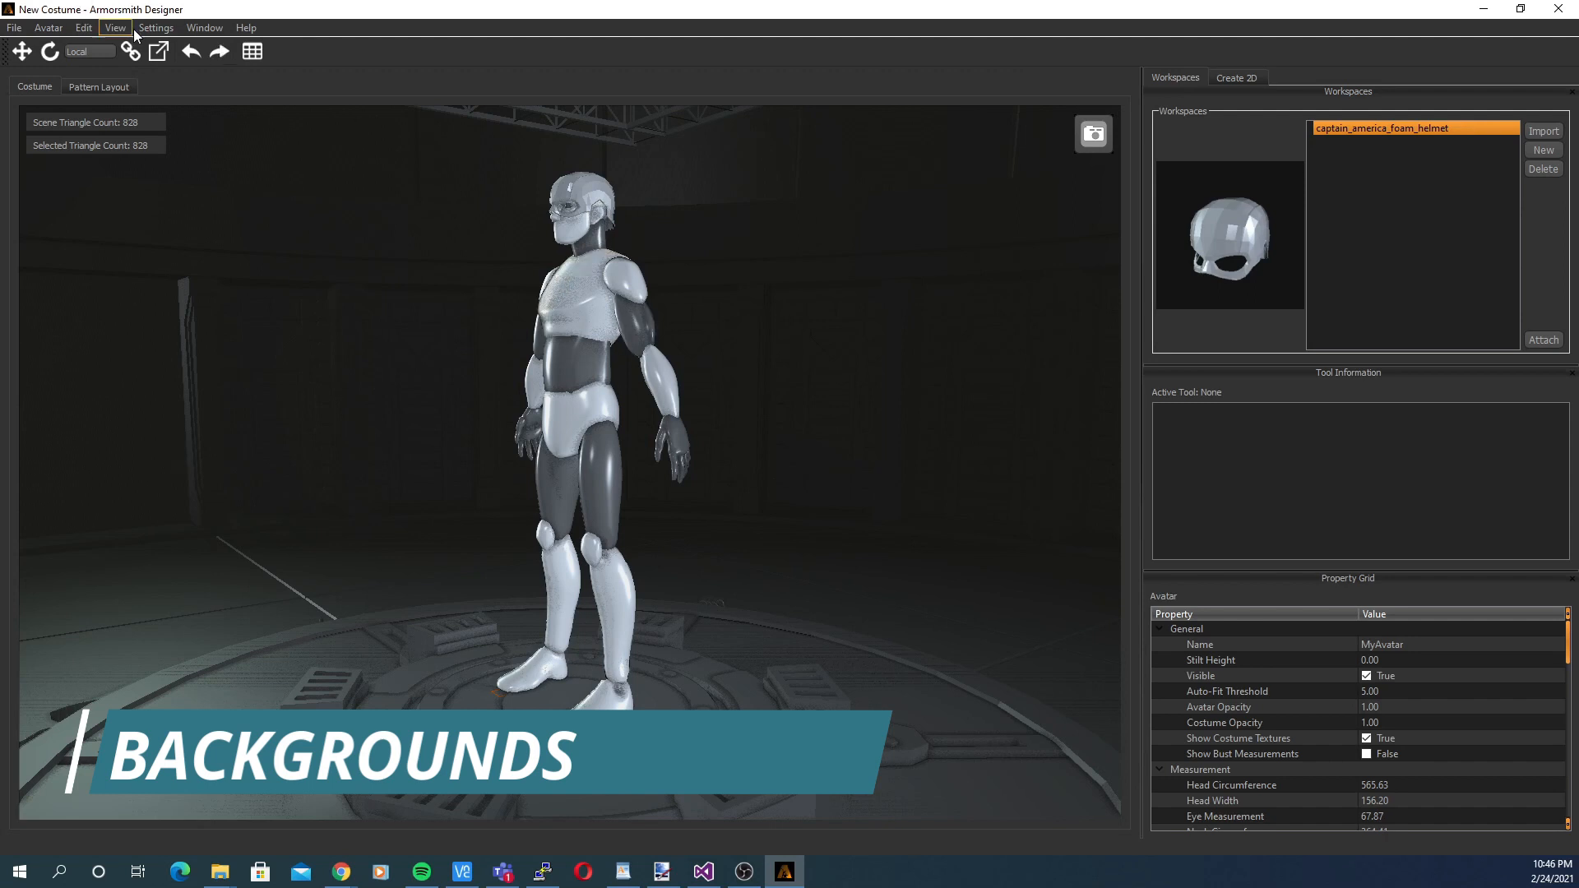
Load the moon photo as the scene background, then reset to the plain dark gradient
click(115, 27)
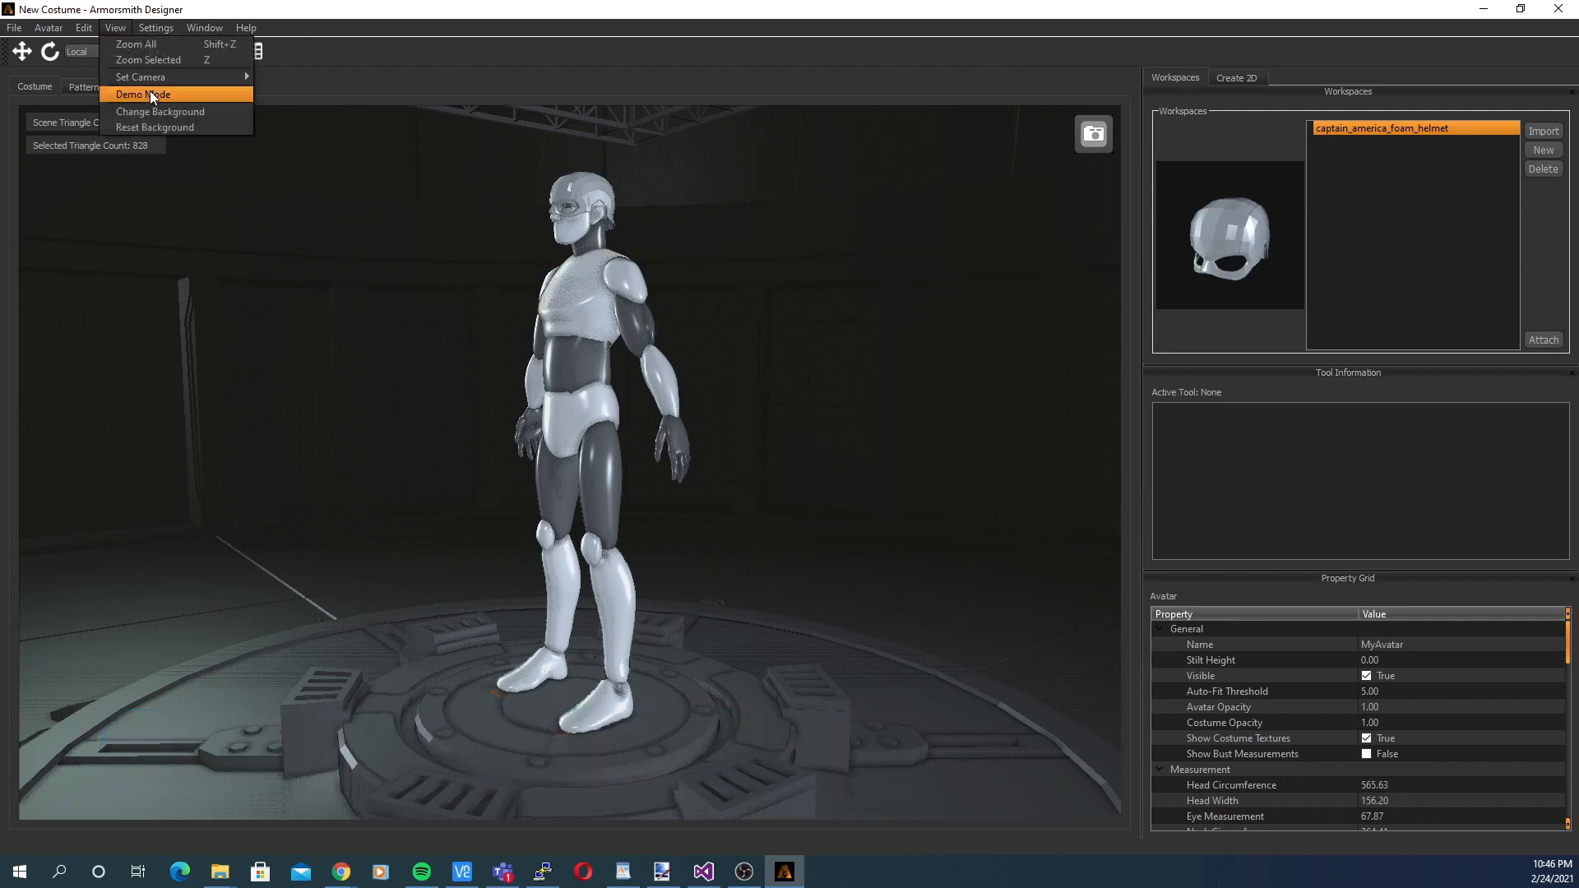
click(160, 111)
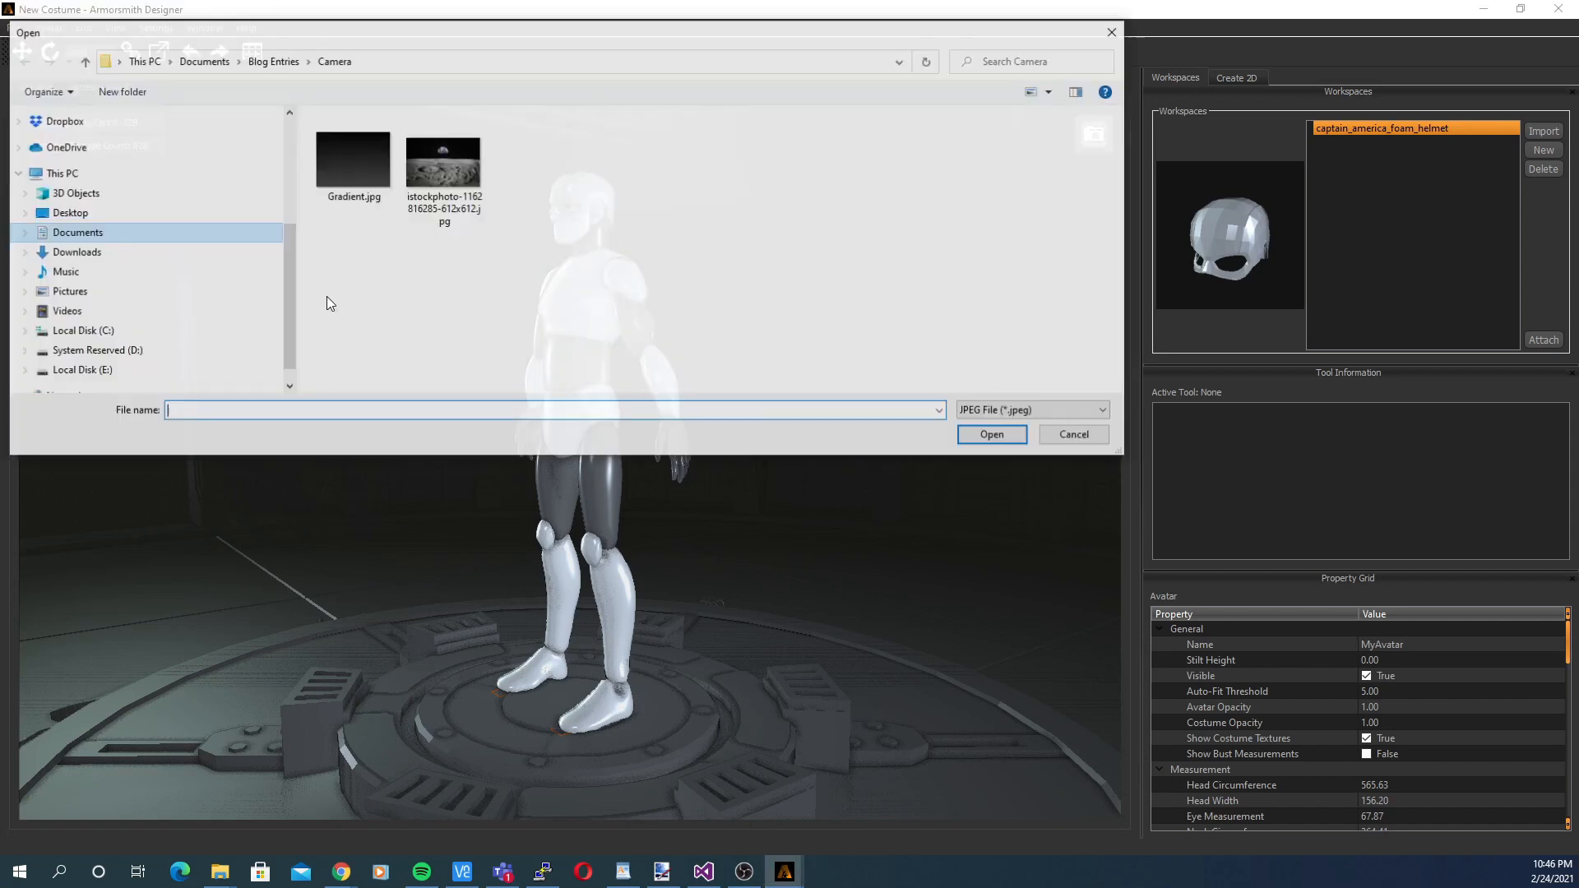
click(990, 434)
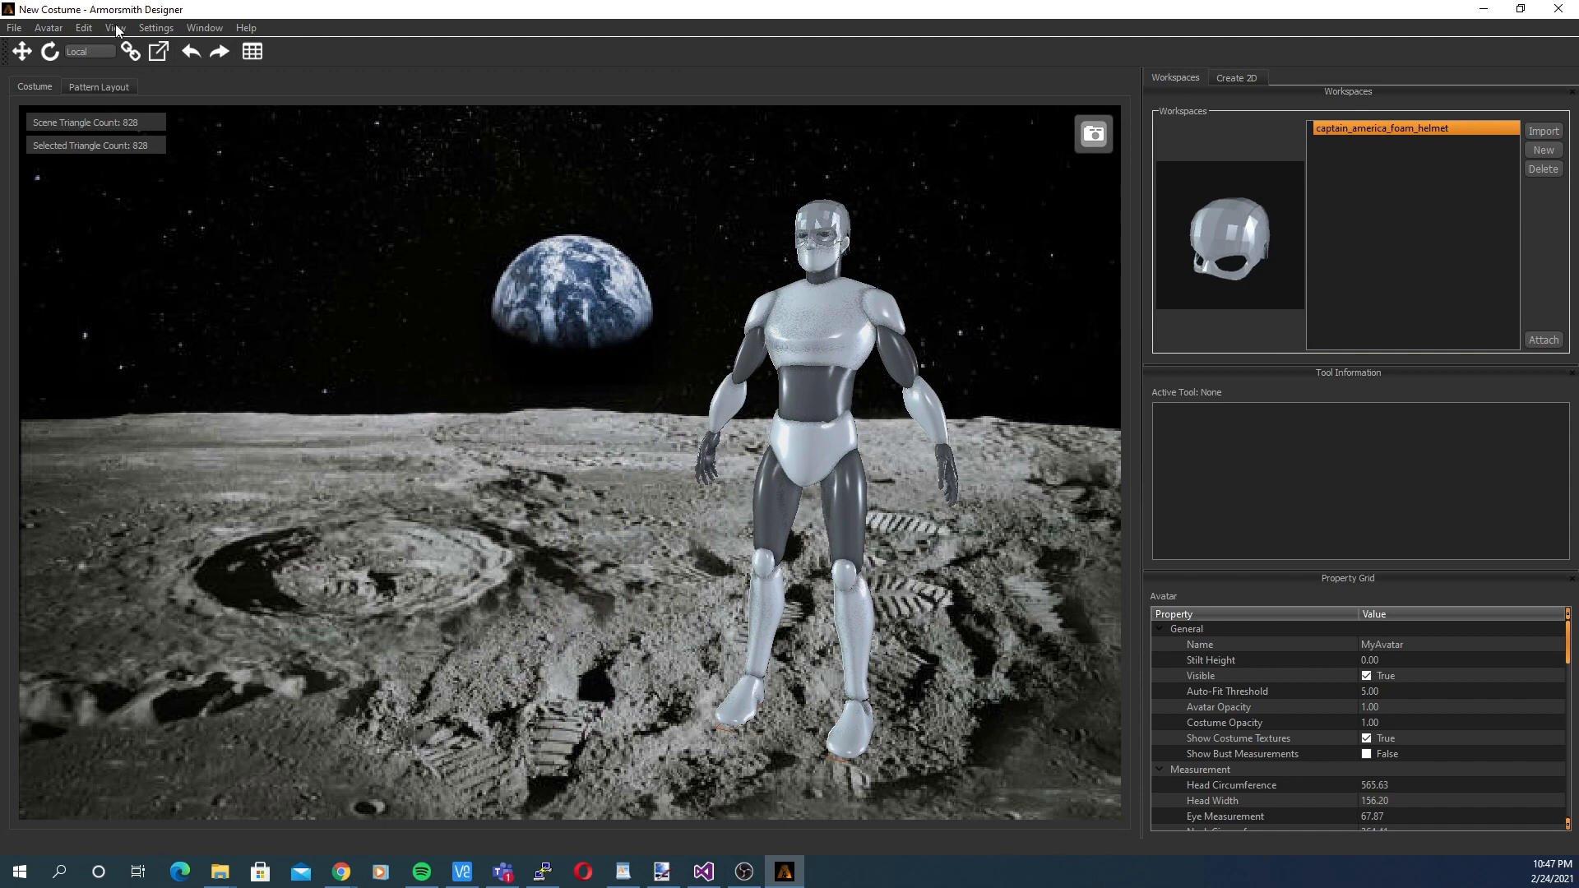
click(116, 27)
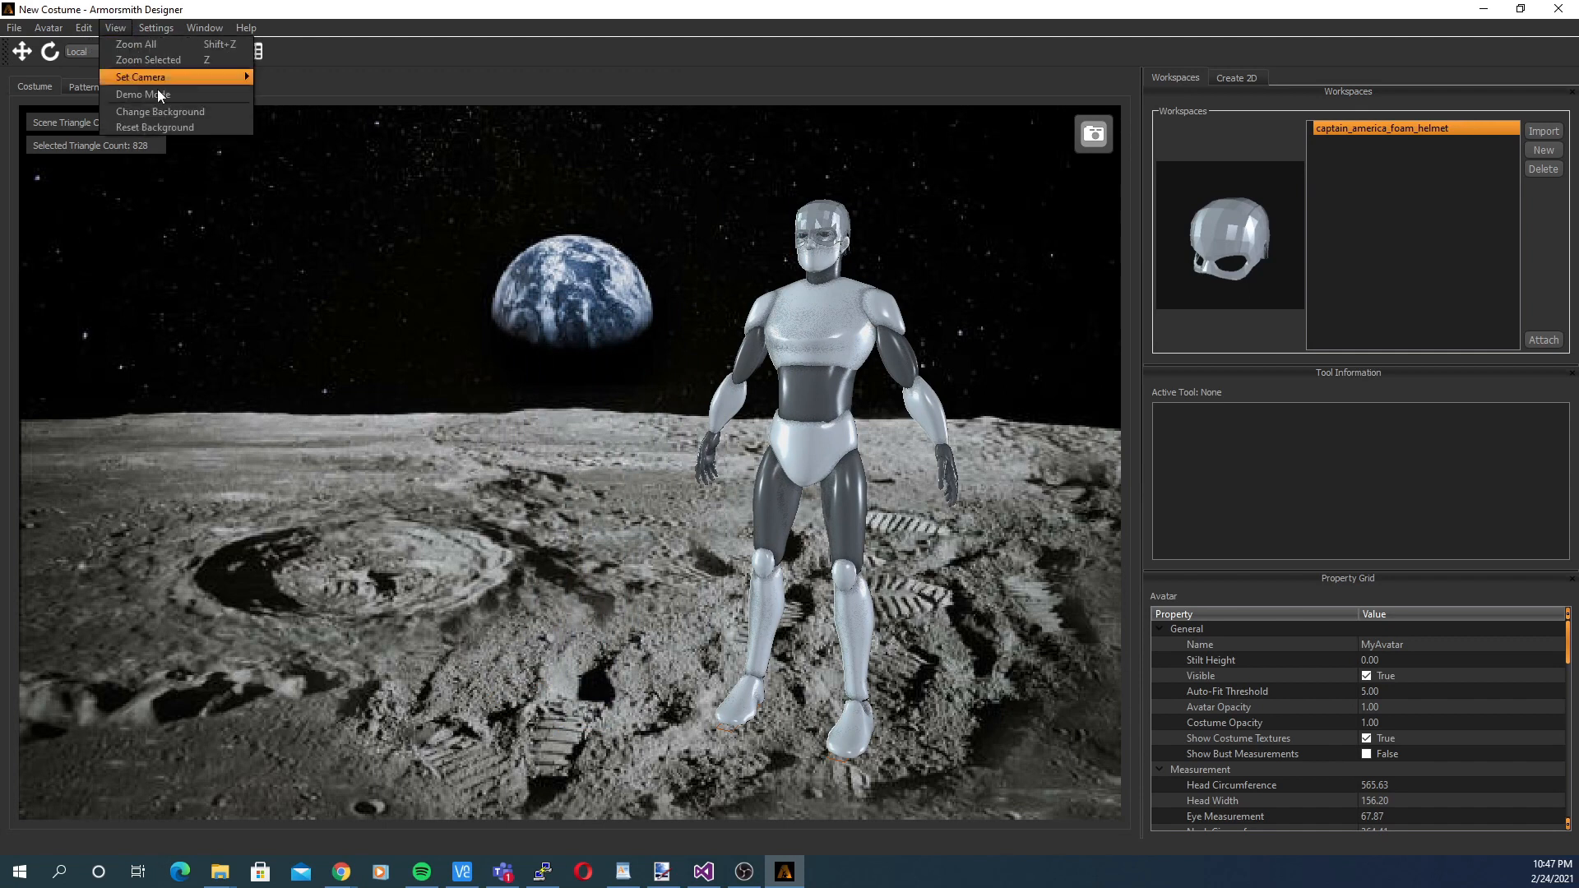
click(156, 127)
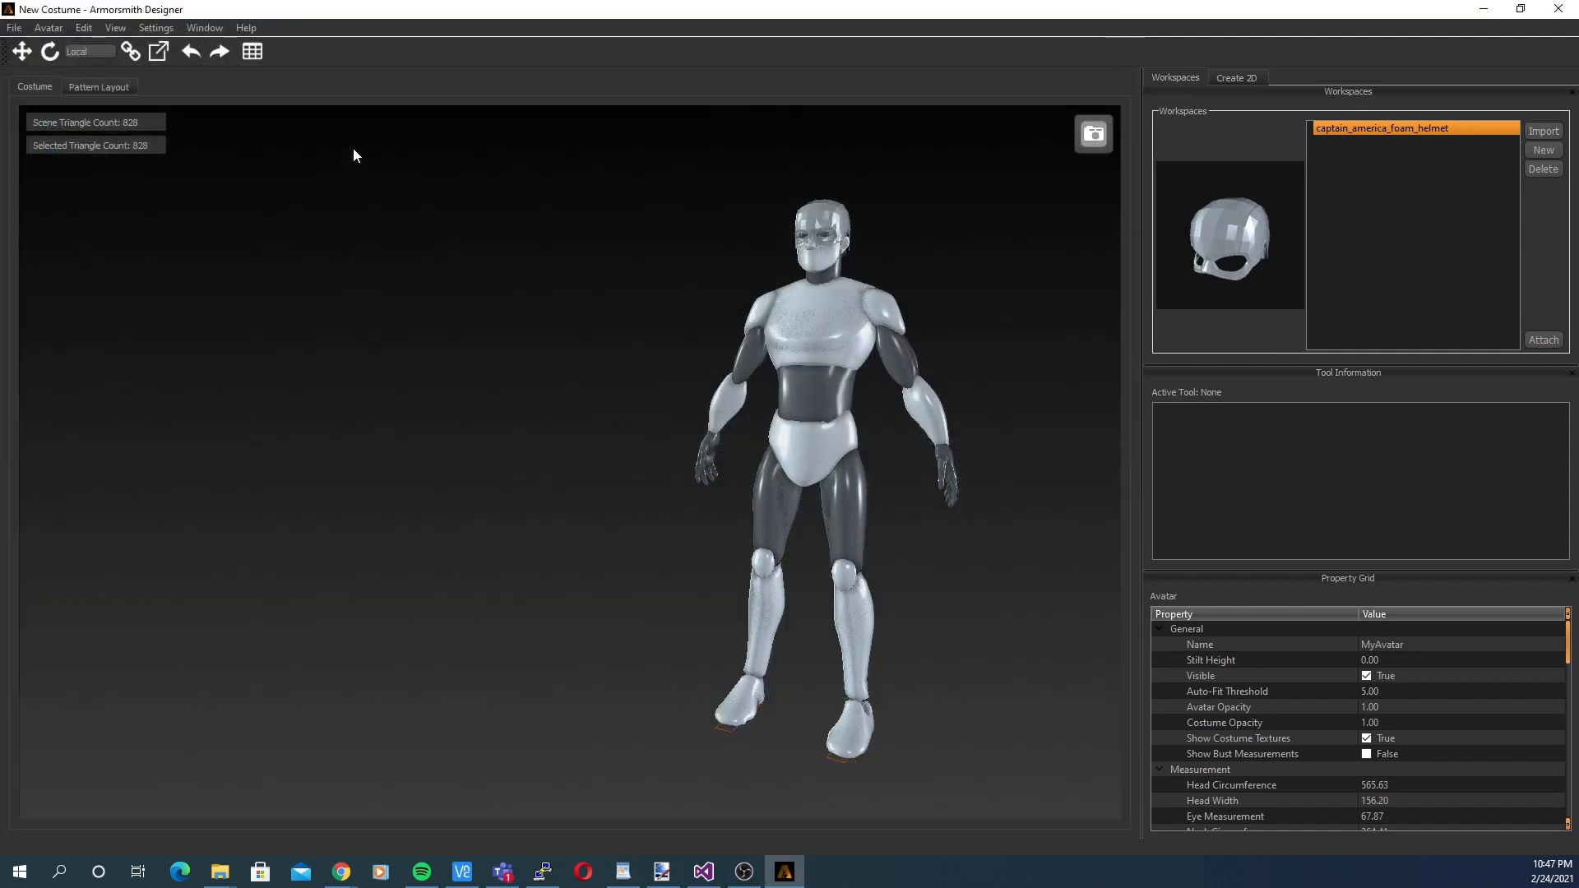